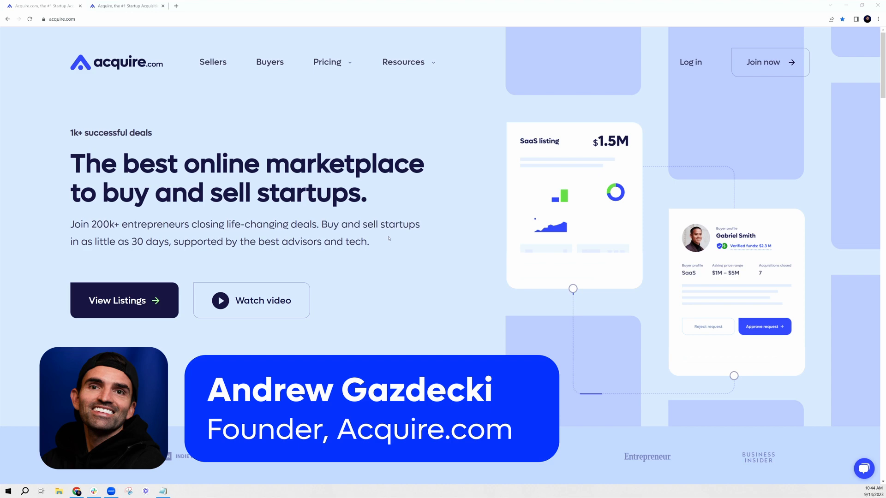
Scroll down through the sections of the Acquire.com marketing homepage
scroll("down", 3)
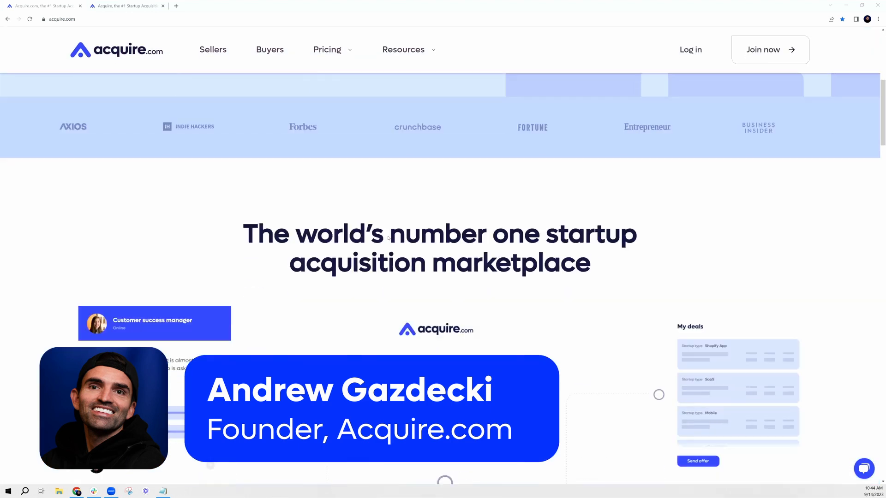
scroll("down", 3)
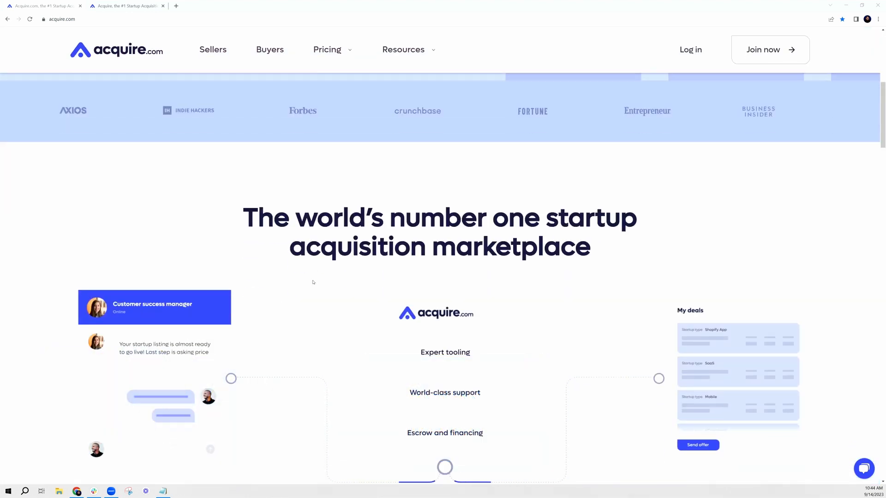
scroll("down", 3)
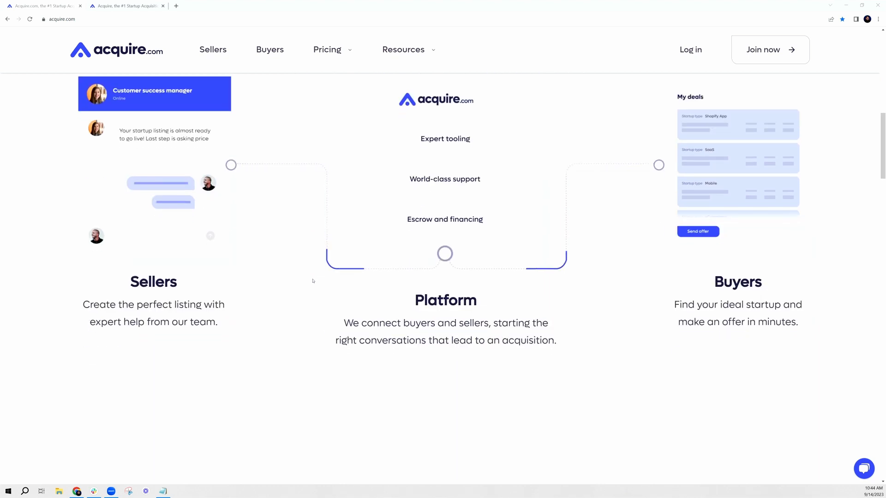
scroll("down", 3)
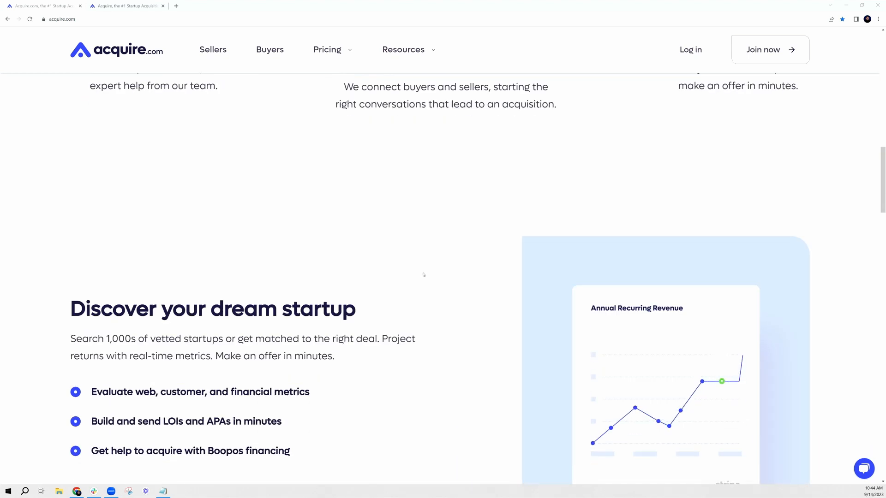
scroll("down", 3)
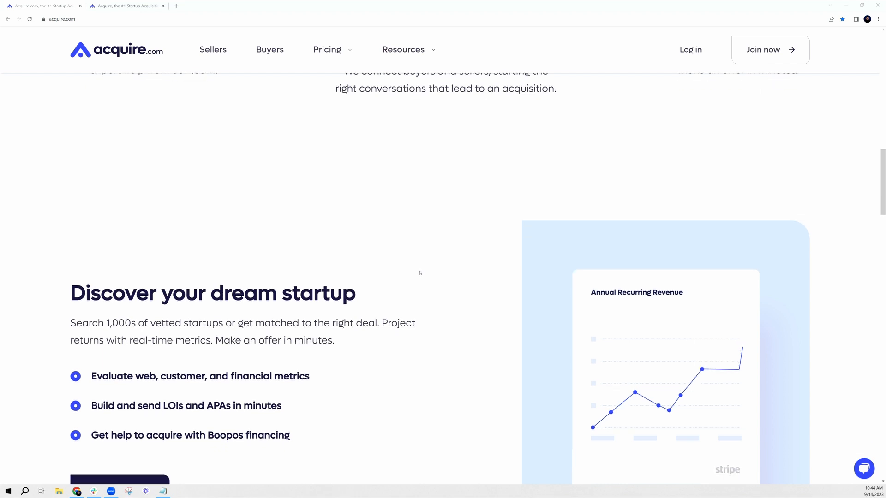
scroll("down", 3)
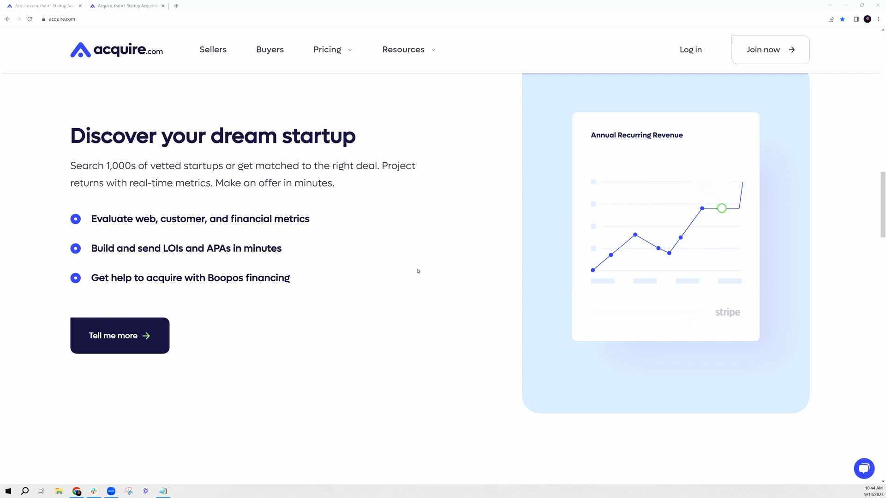
scroll("down", 3)
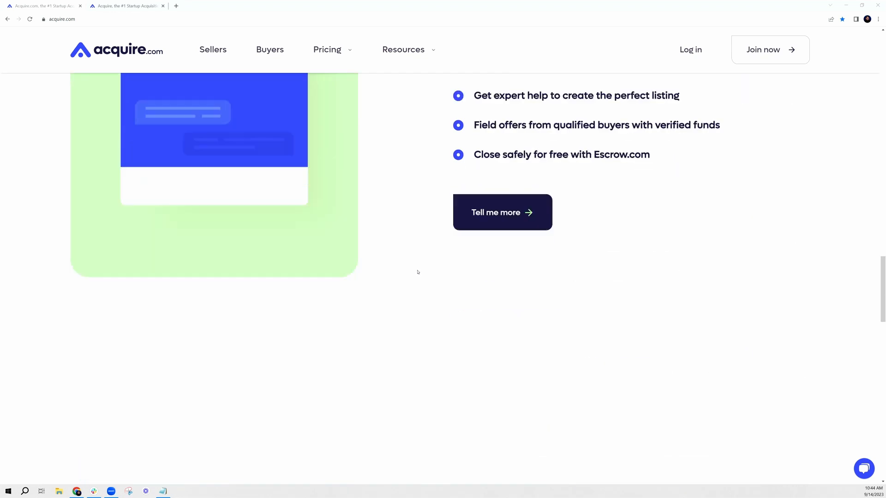
scroll("down", 3)
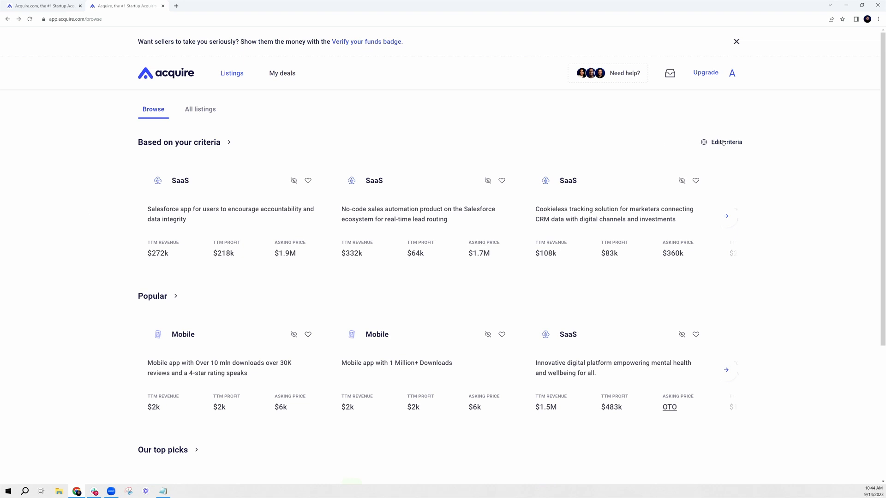
left_click(726, 141)
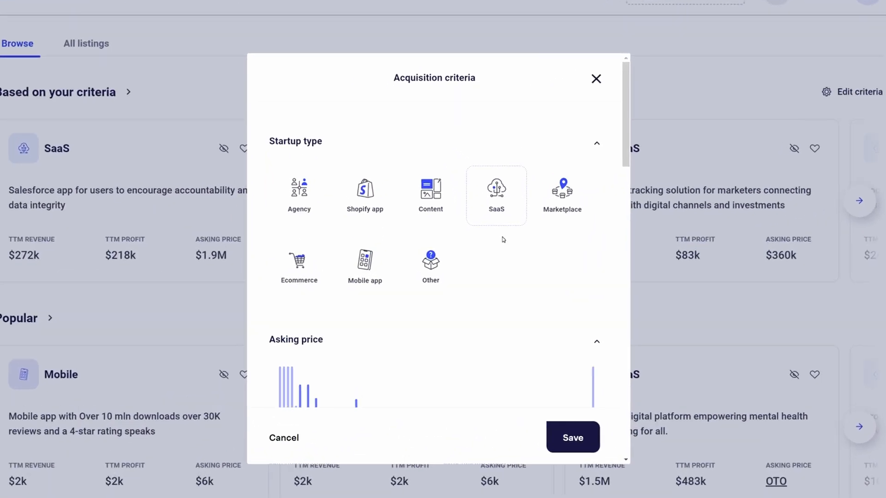
scroll("down", 3)
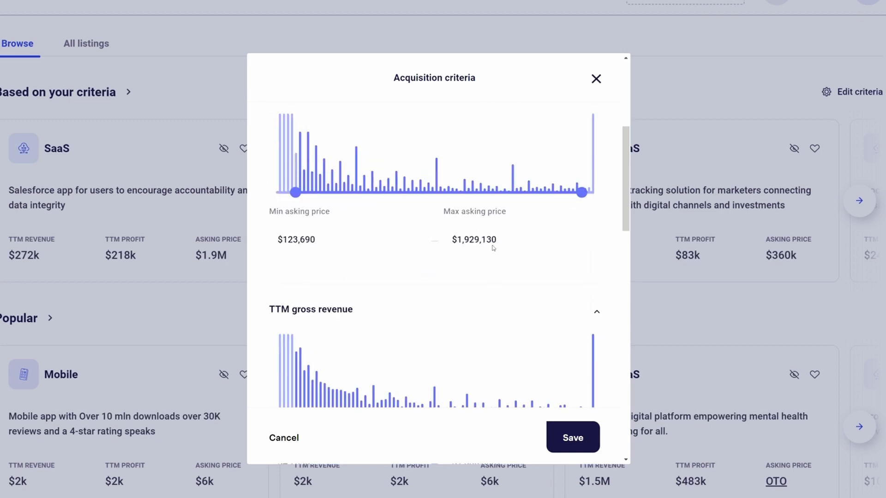
scroll("down", 3)
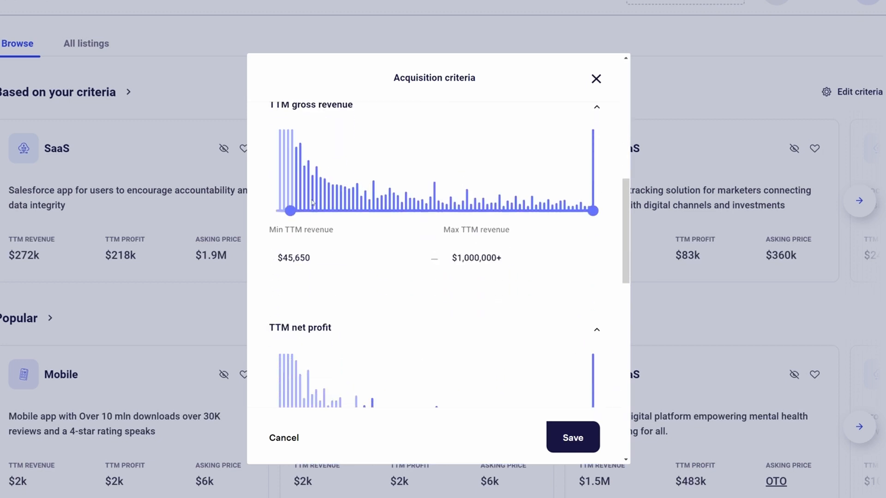
scroll("down", 3)
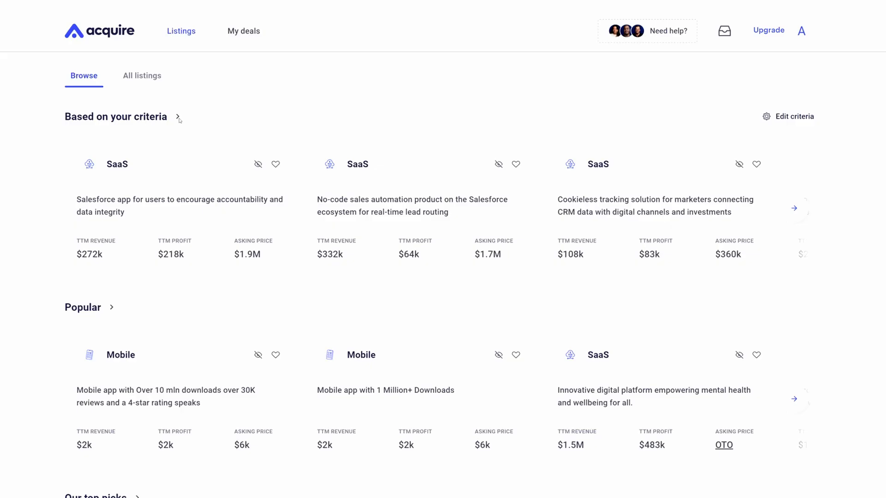
Open the AI-powered local page builder listing and read its expanded overview and acquisition details
left_click(178, 117)
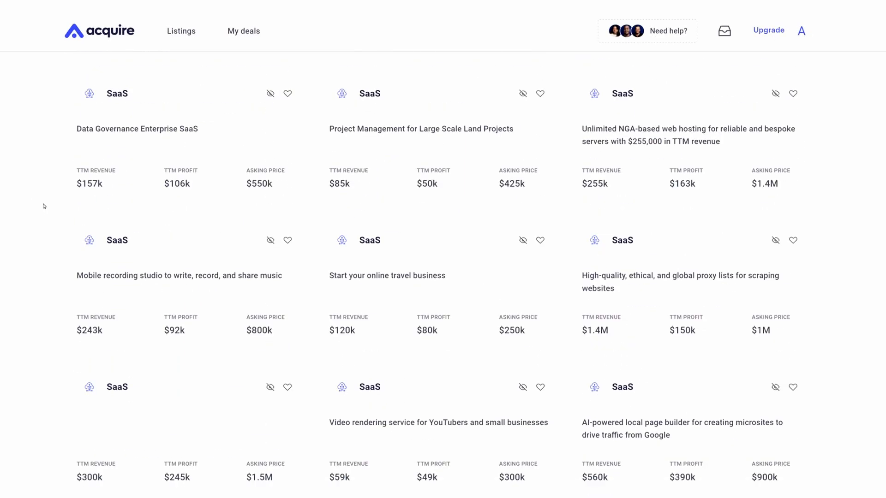
scroll("down", 3)
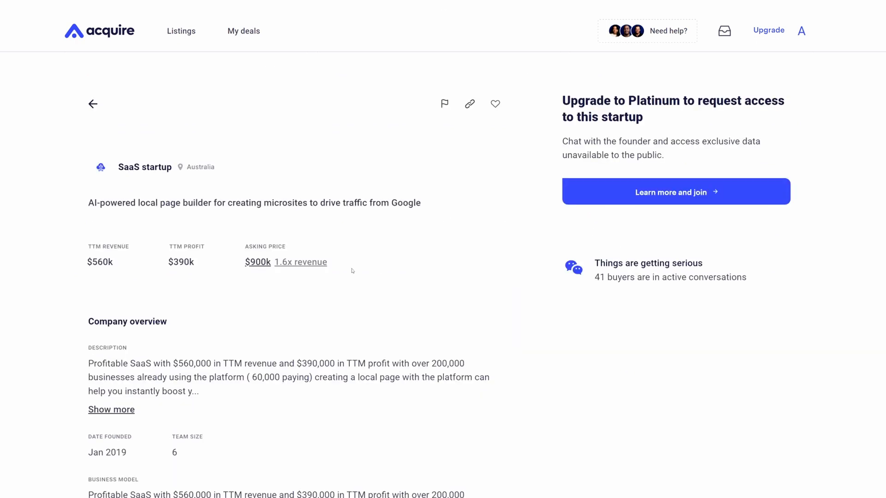
mouse_move(154, 316)
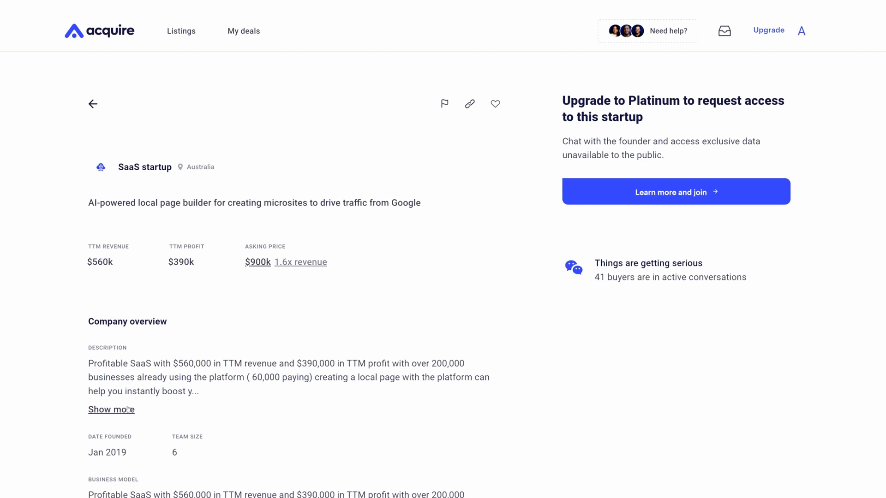
left_click(111, 409)
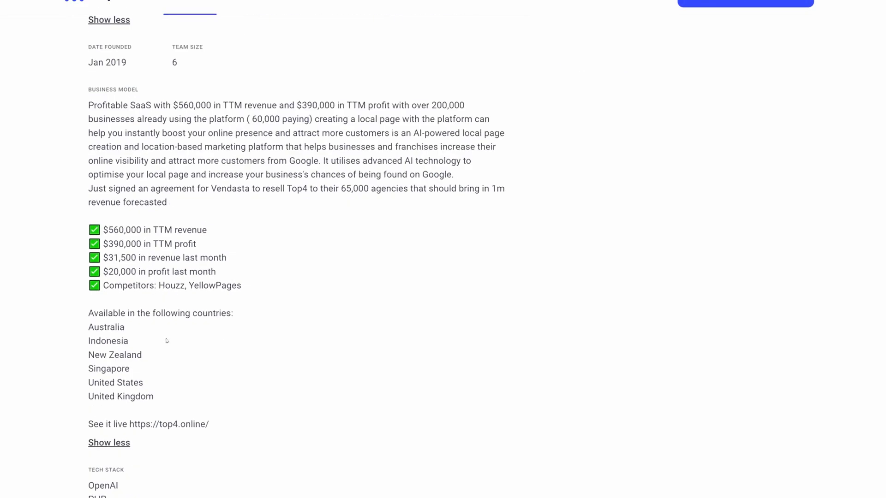
scroll("down", 3)
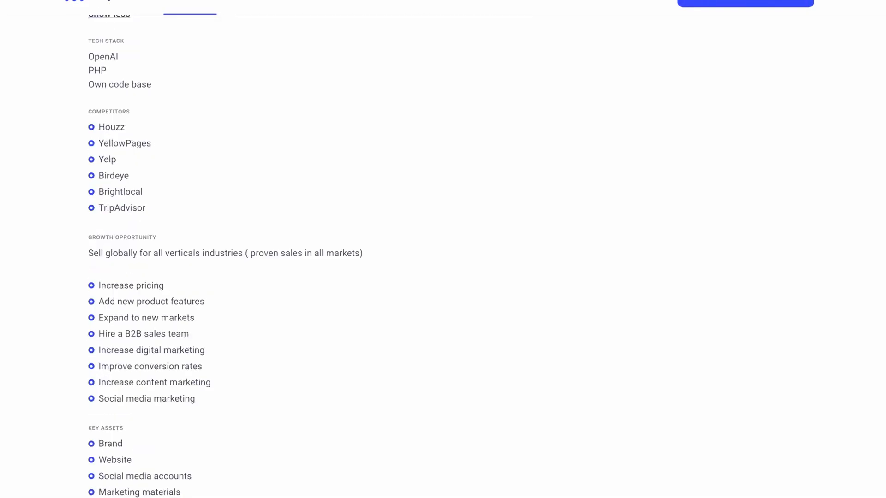
scroll("down", 3)
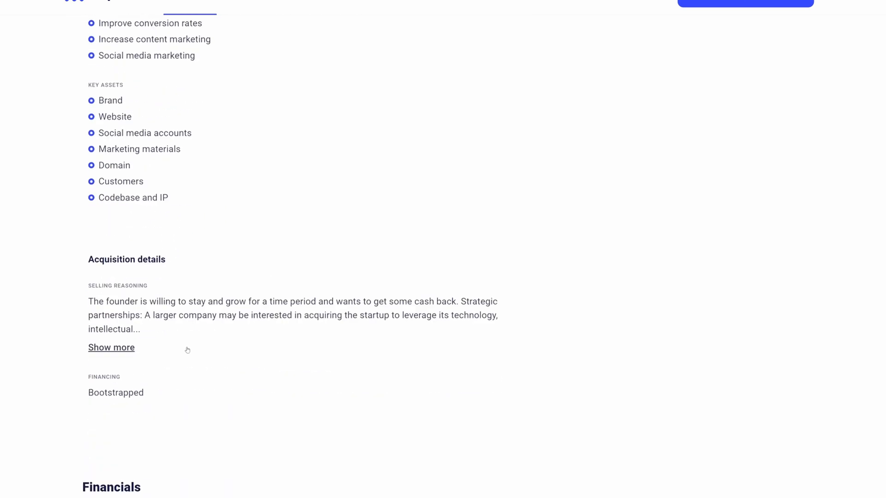
scroll("down", 3)
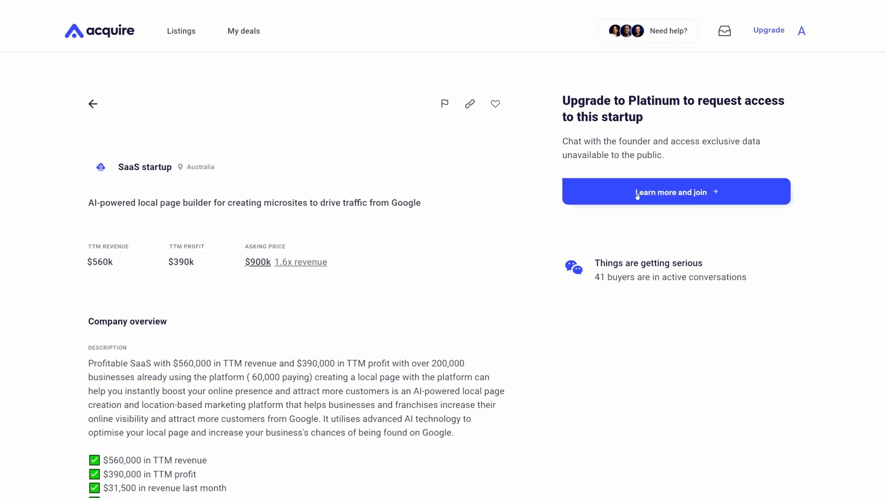
View the Platinum upgrade checkout without purchasing, then go back to Browse
left_click(675, 192)
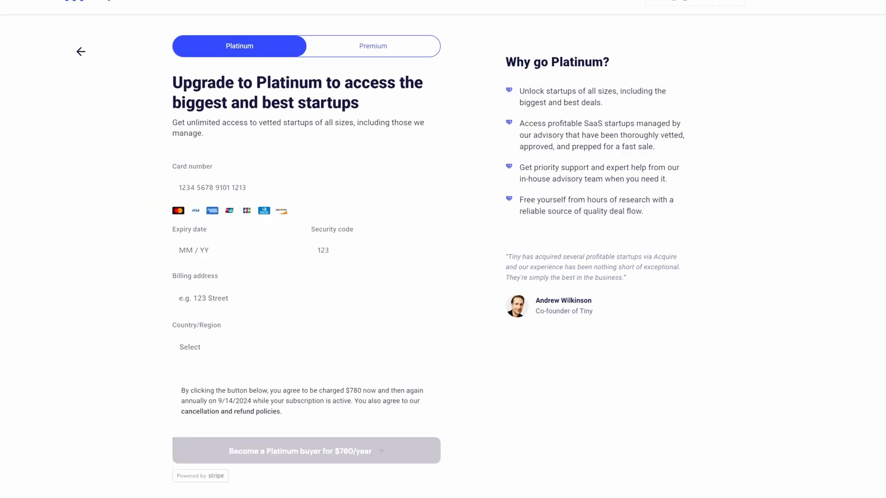
mouse_move(261, 131)
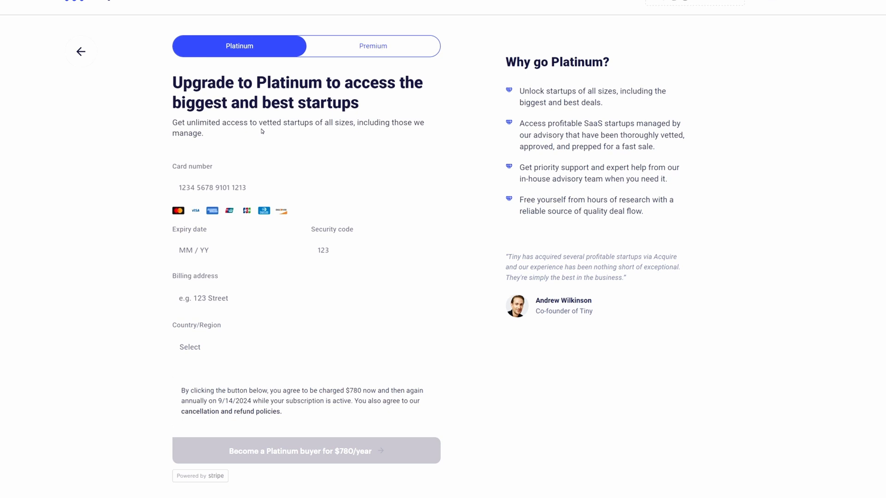
left_click(81, 52)
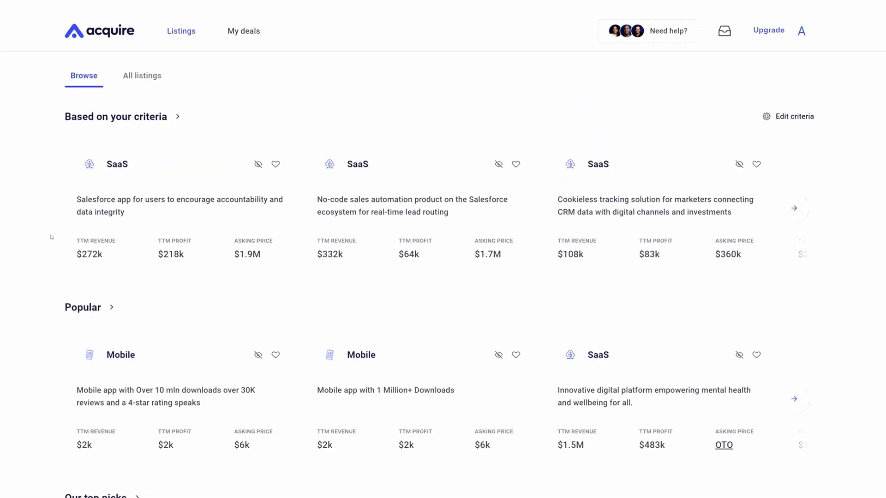
Create the favorites list 'SaaS - $500k profit' on My deals and select it
scroll("down", 3)
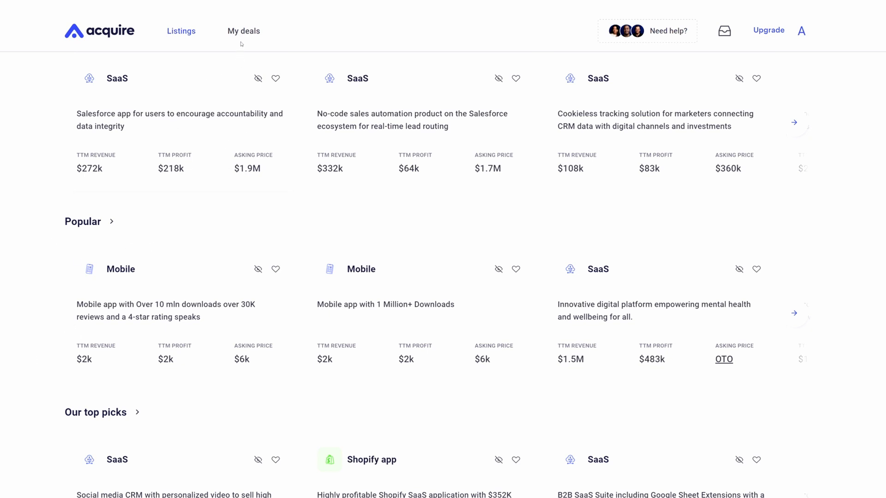
left_click(243, 31)
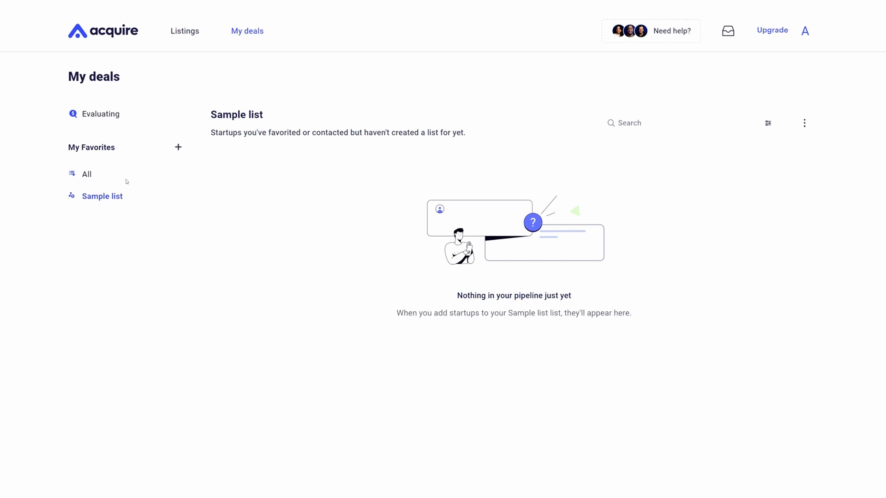
left_click(177, 147)
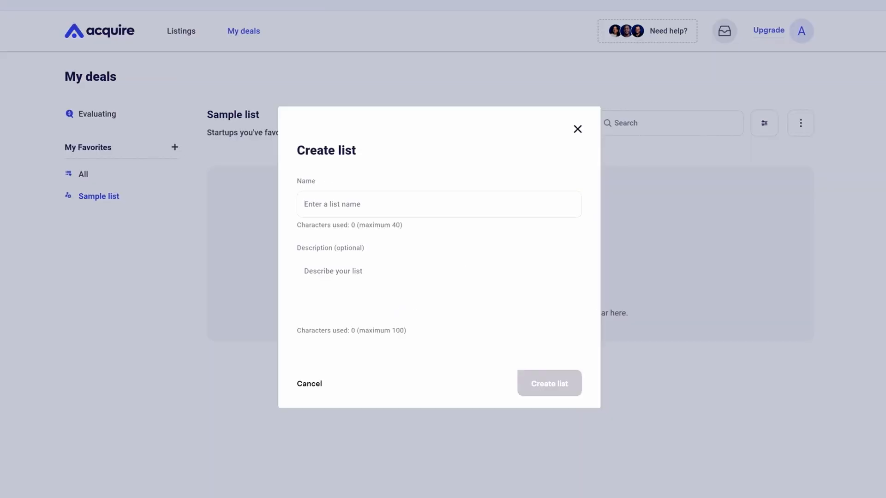
type("SaaS - $500k profit")
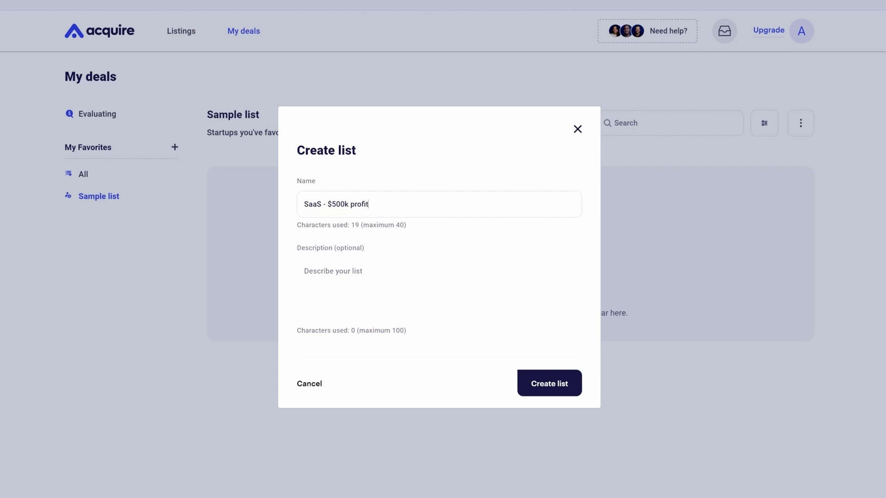
left_click(548, 383)
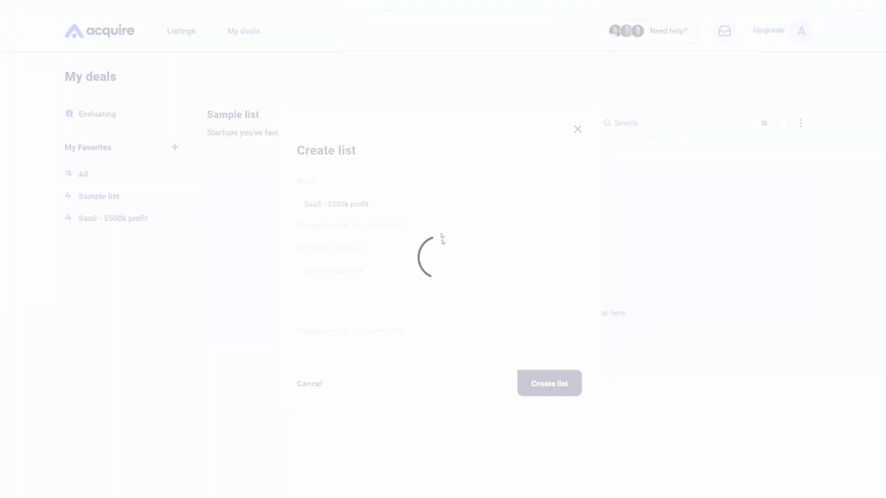
left_click(548, 382)
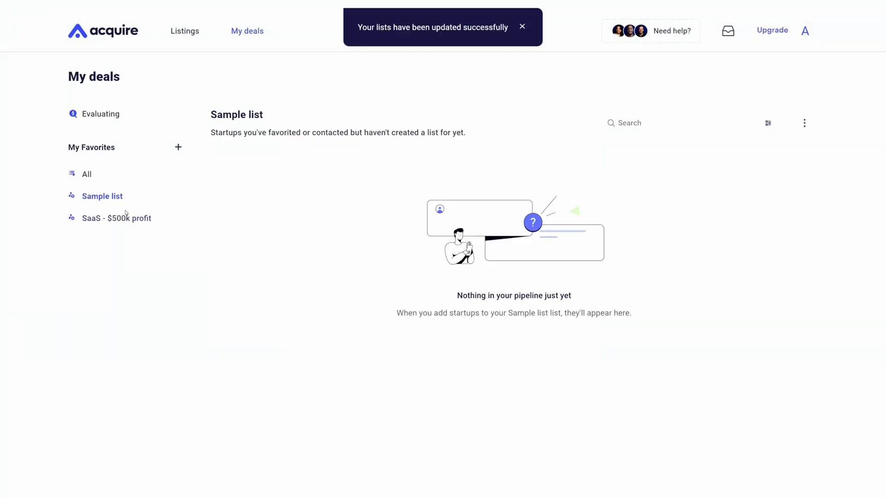
left_click(117, 218)
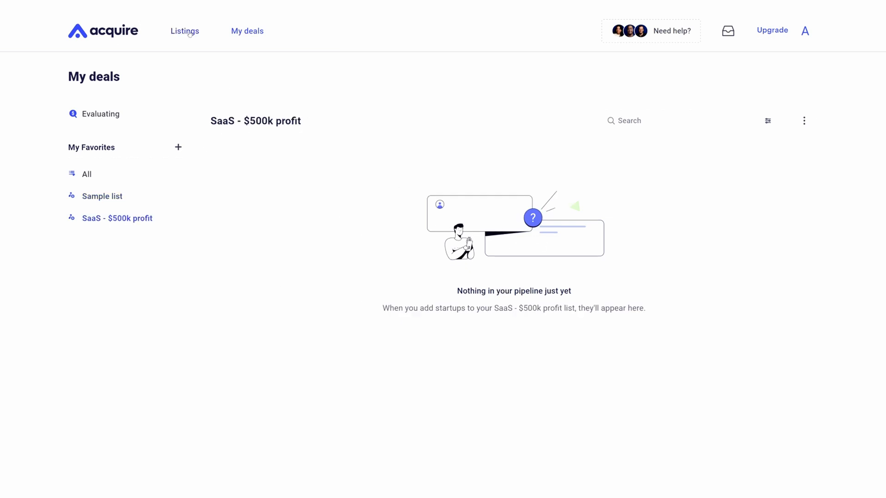
Show all startup listings and pick Marketplace in the Type filter
left_click(184, 31)
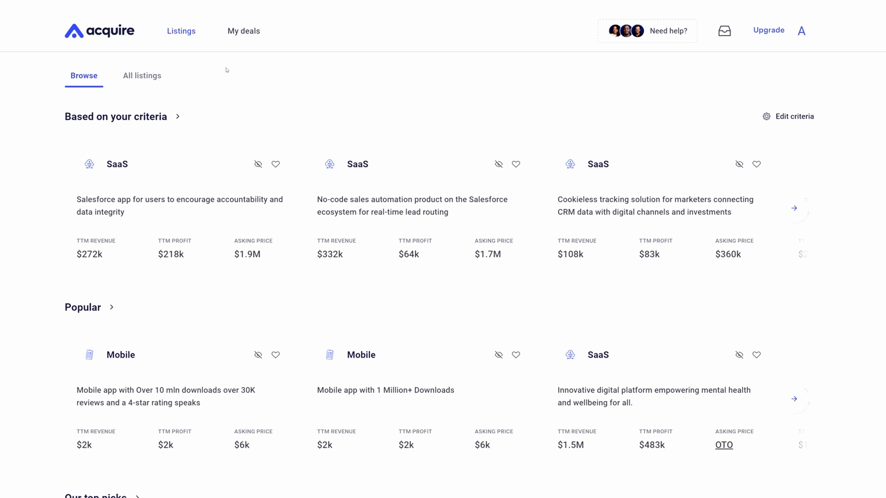
left_click(142, 76)
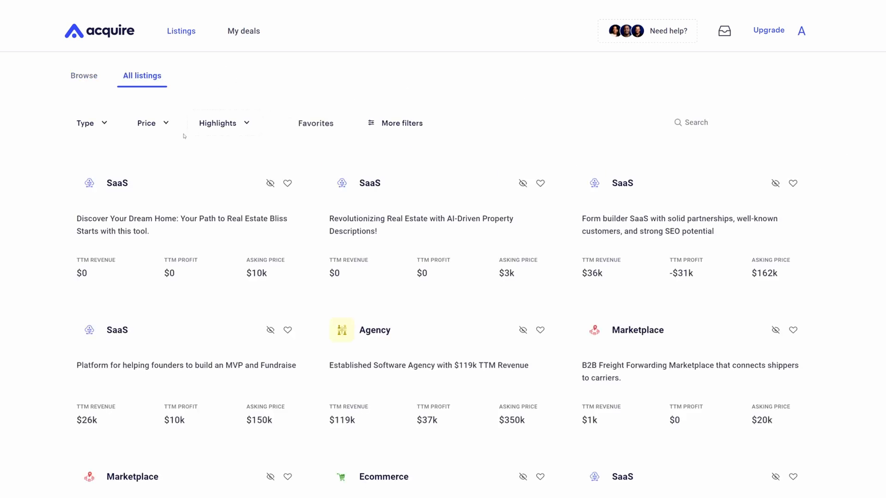
left_click(84, 123)
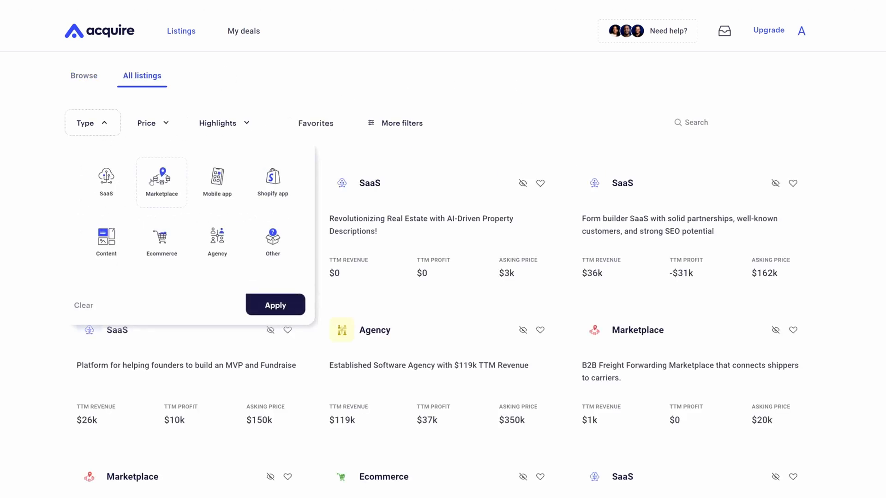
left_click(275, 305)
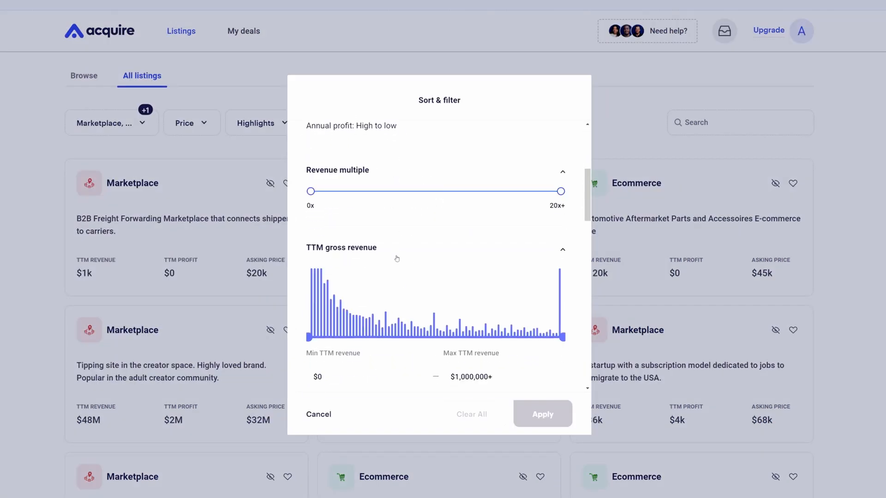
Apply the advanced filter settings and the updated startup type selection
scroll("down", 3)
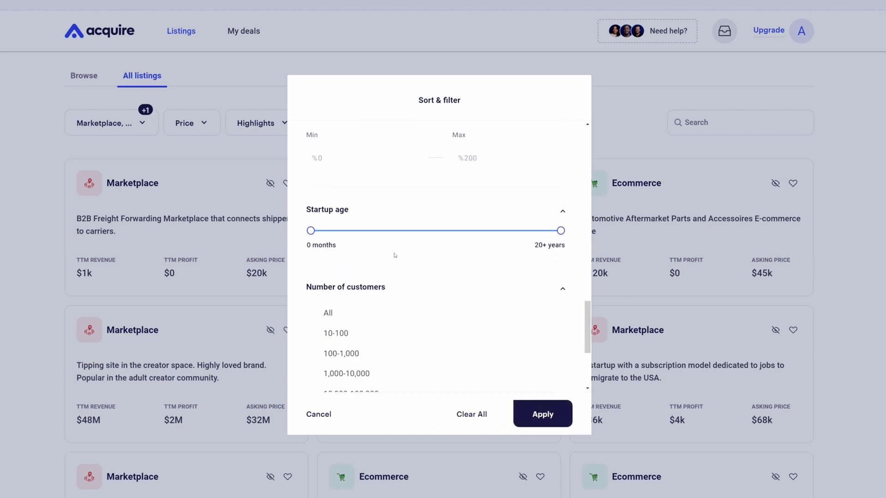
scroll("down", 3)
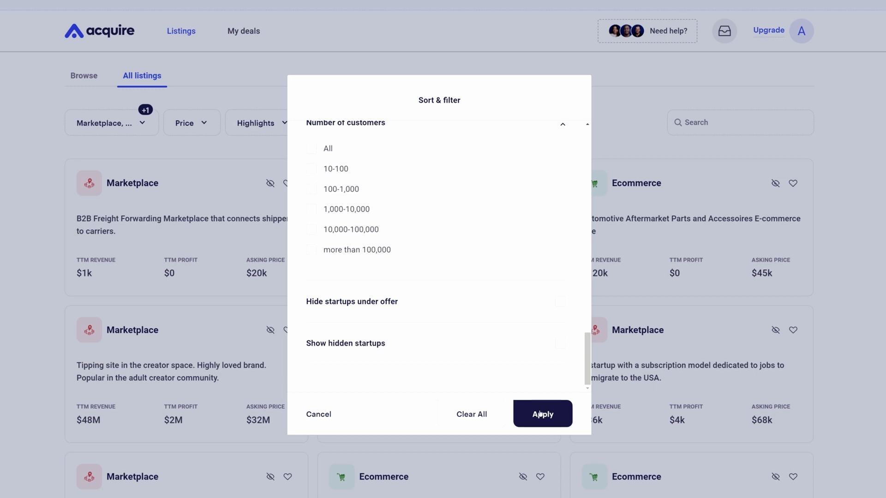
left_click(541, 415)
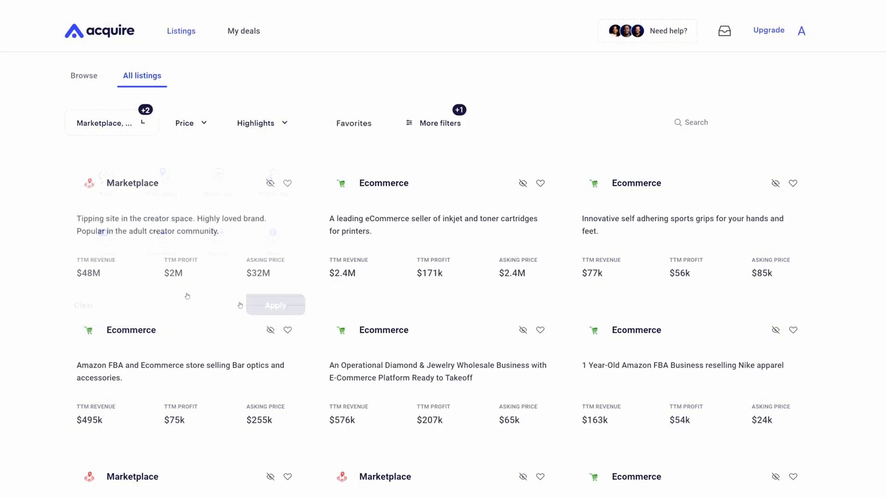
left_click(275, 305)
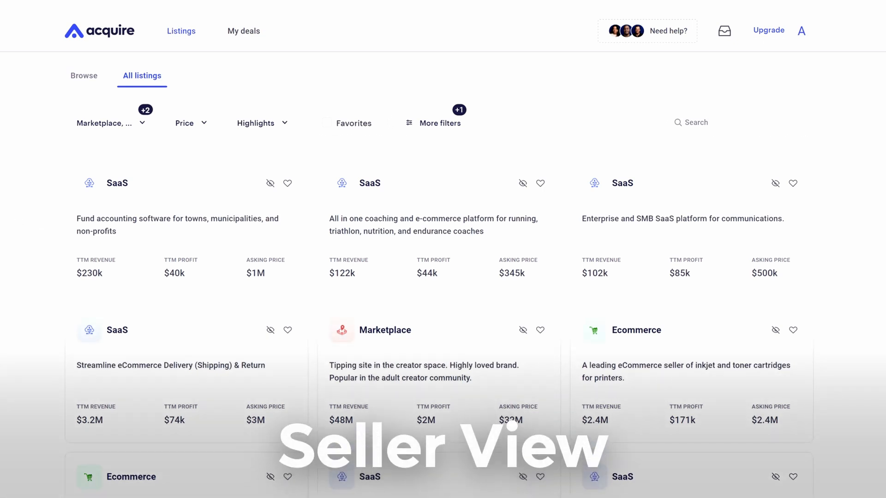
Read the Revenue Accelerator listing's full description, then return to My acquisition
left_click(194, 22)
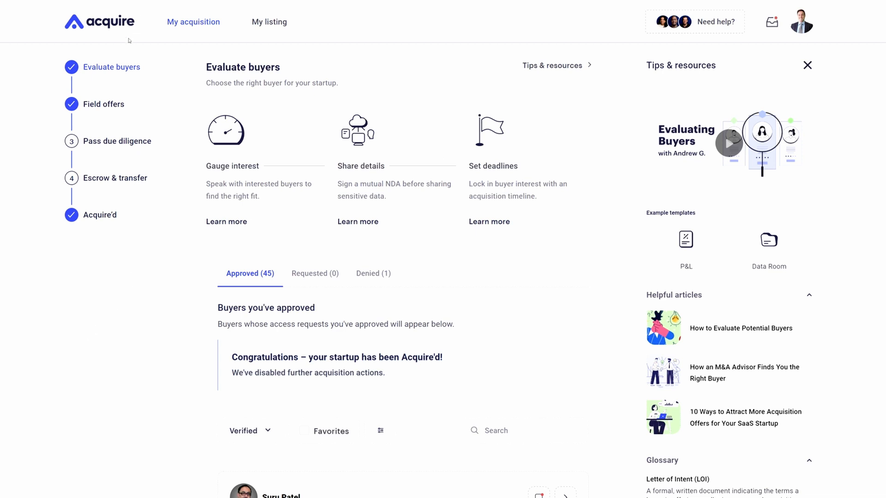
left_click(269, 21)
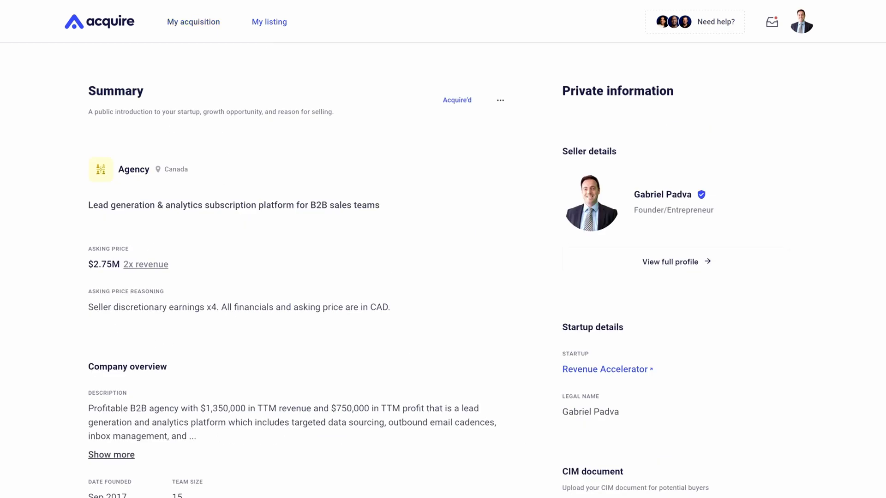
left_click(715, 22)
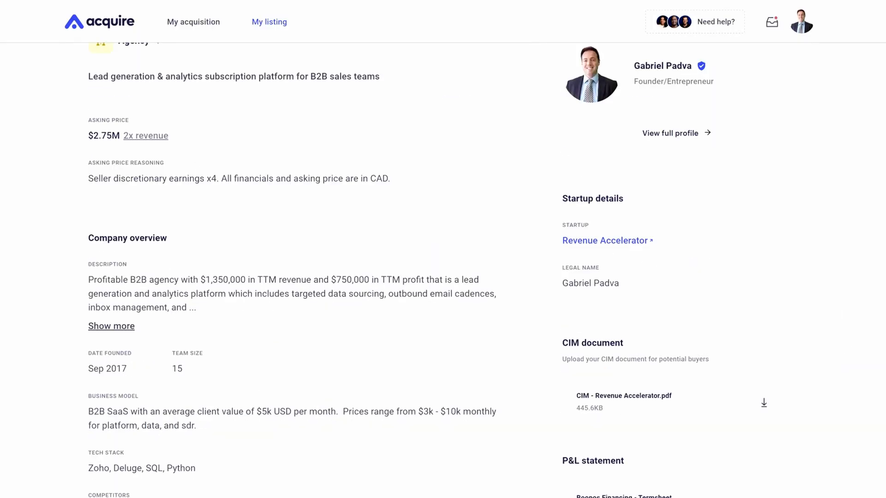
left_click(110, 326)
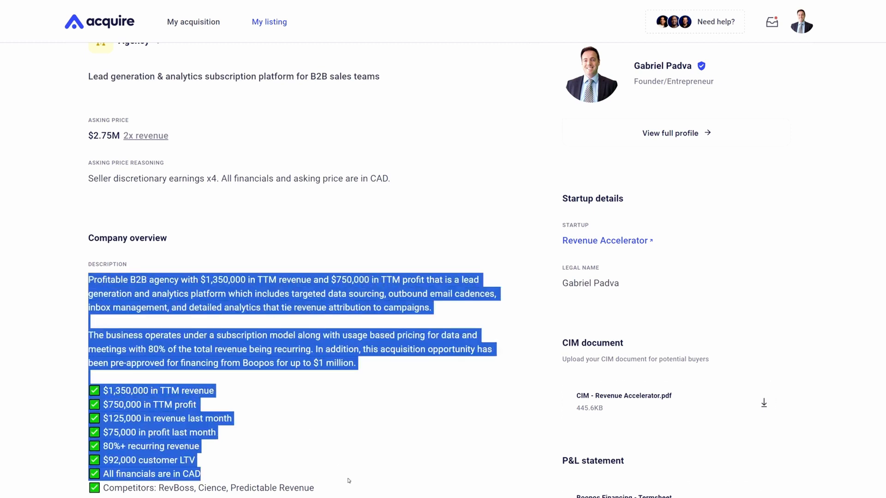
left_click(347, 480)
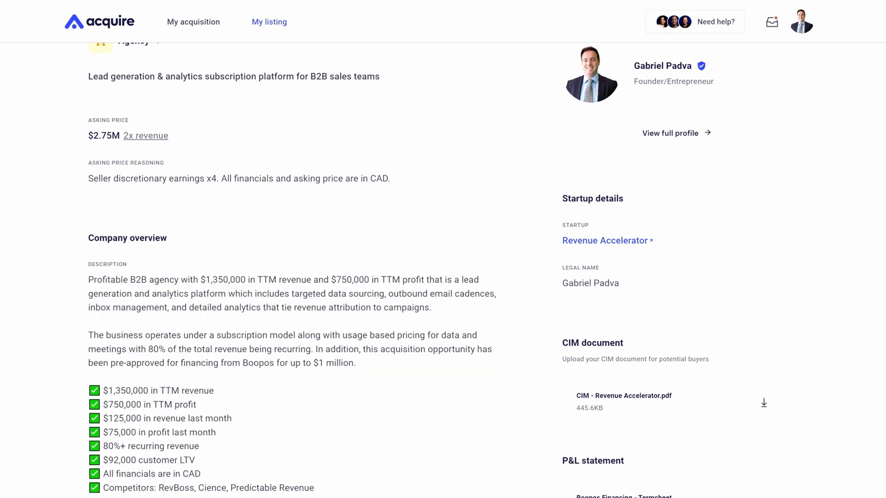
scroll("down", 3)
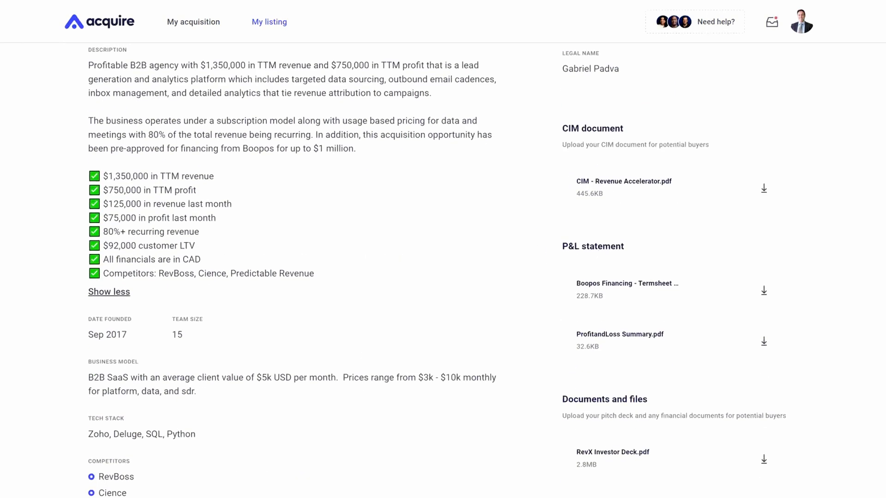
scroll("down", 3)
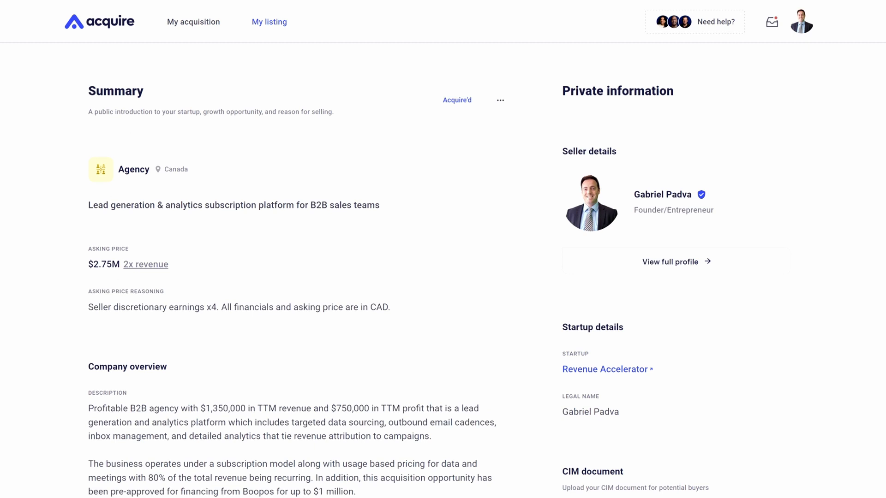
mouse_move(241, 299)
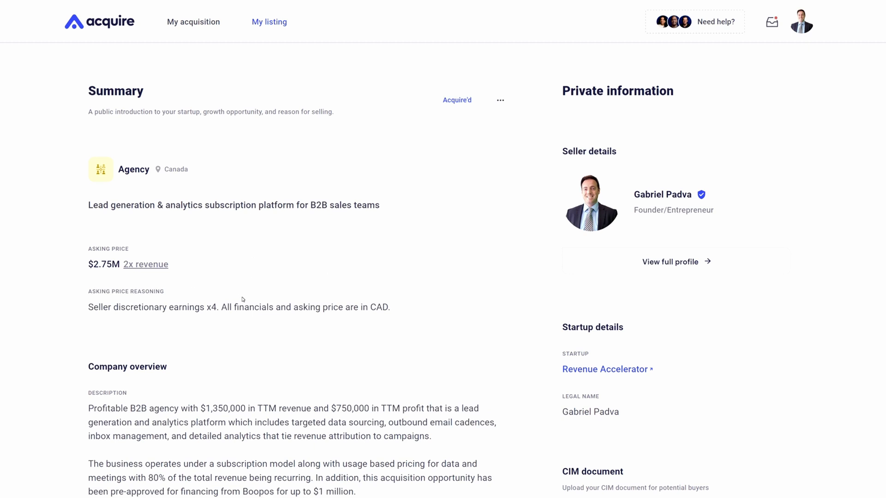
mouse_move(745, 350)
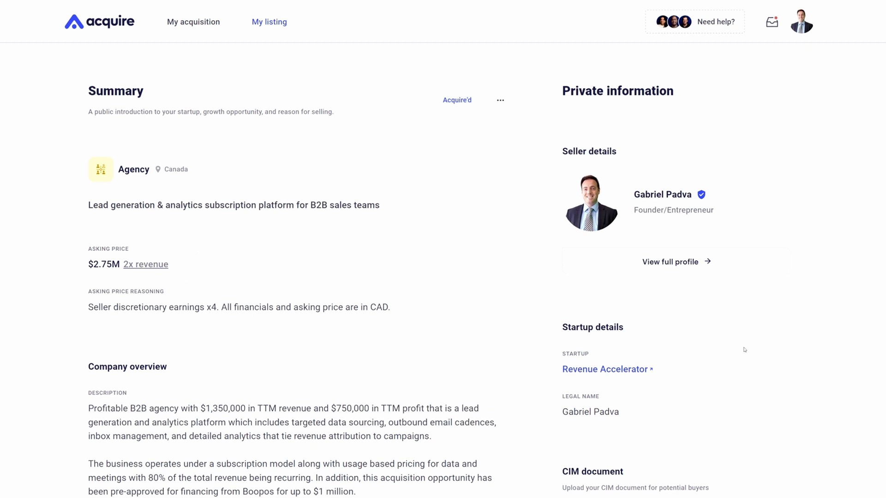
left_click(193, 21)
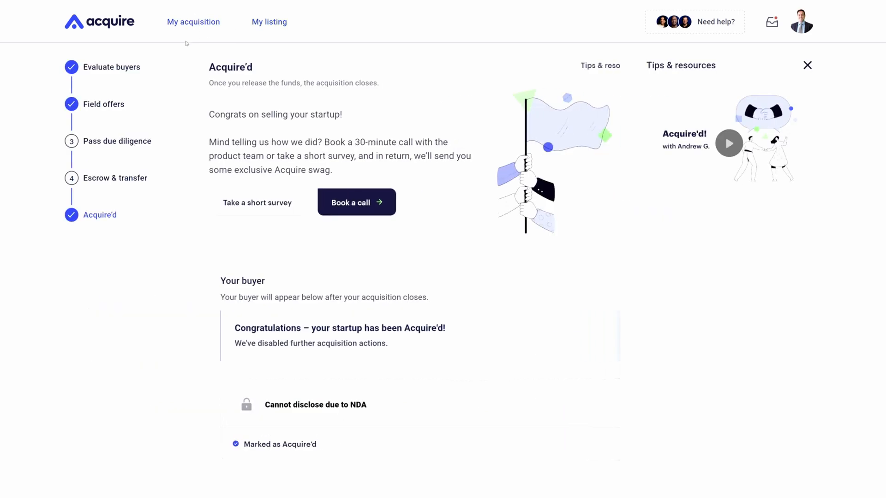
Open Evaluate buyers and scroll through the Approved buyers list
left_click(113, 66)
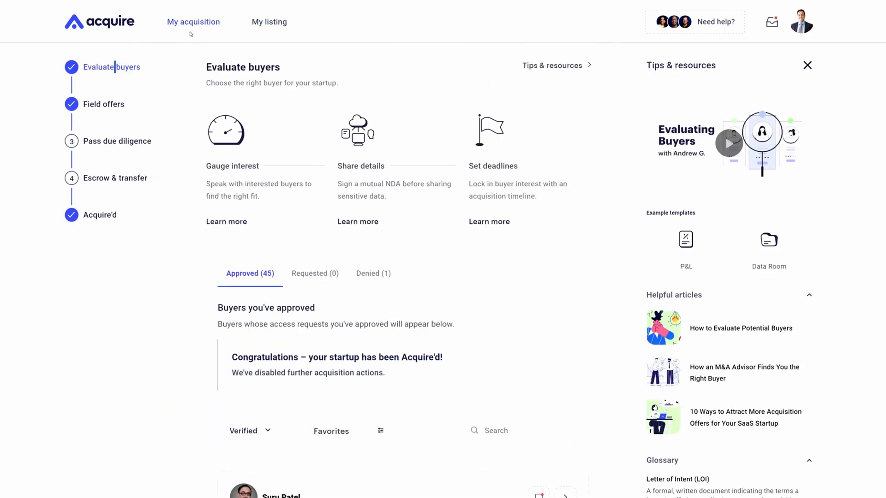
scroll("down", 3)
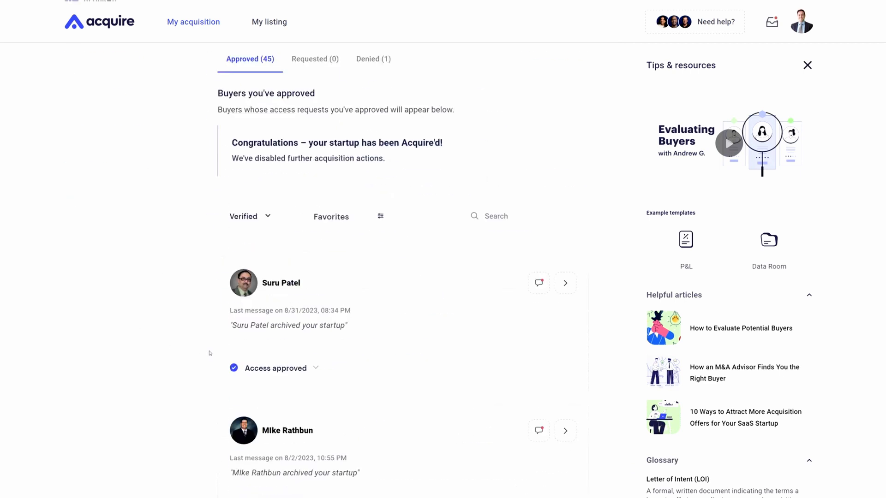
scroll("down", 3)
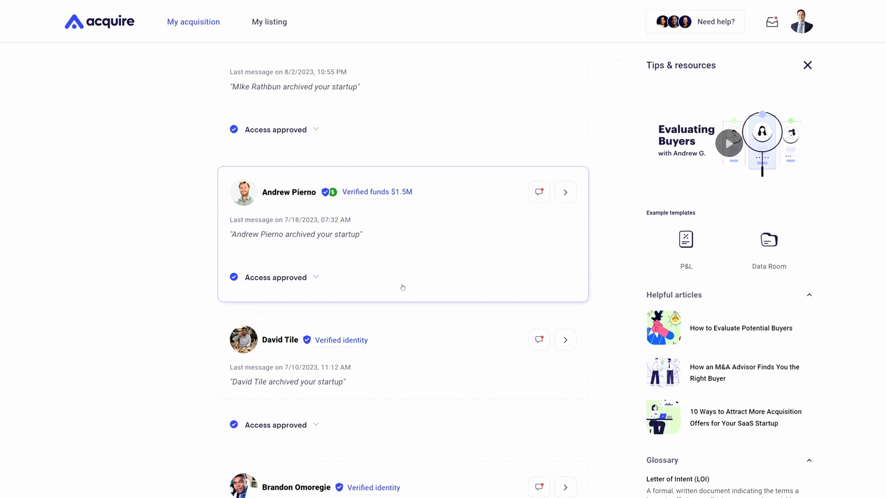
scroll("down", 3)
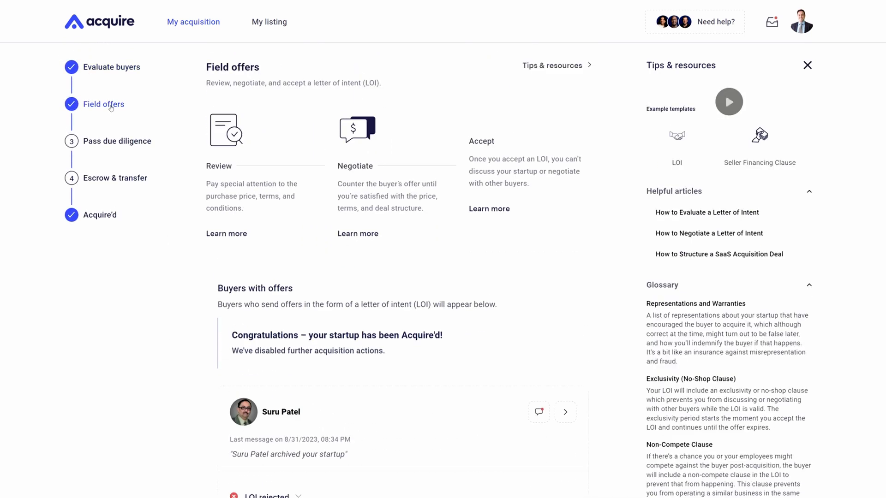
Scroll the LOI offers, view the Escrow and Acquire'd stages, then reopen My listing
scroll("down", 3)
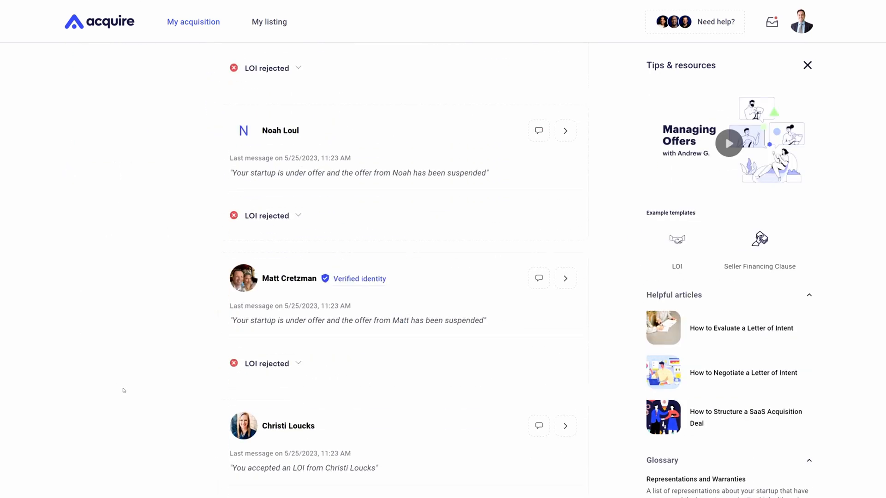
left_click(301, 297)
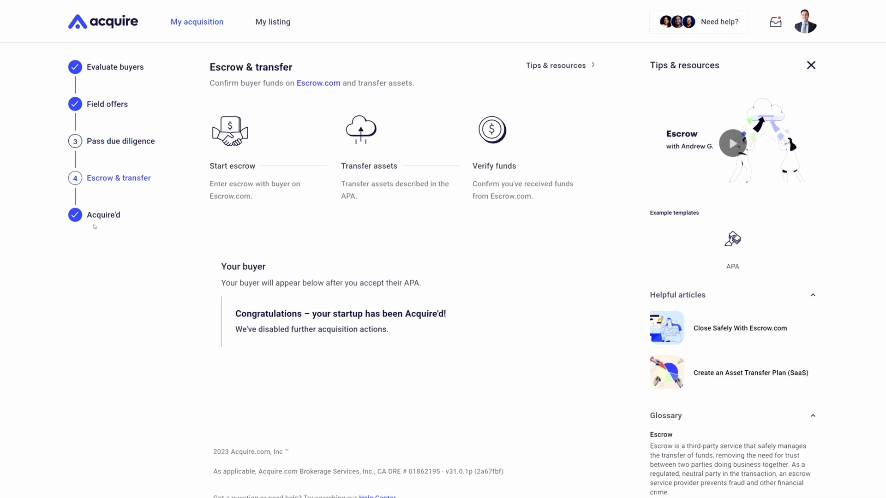
left_click(100, 215)
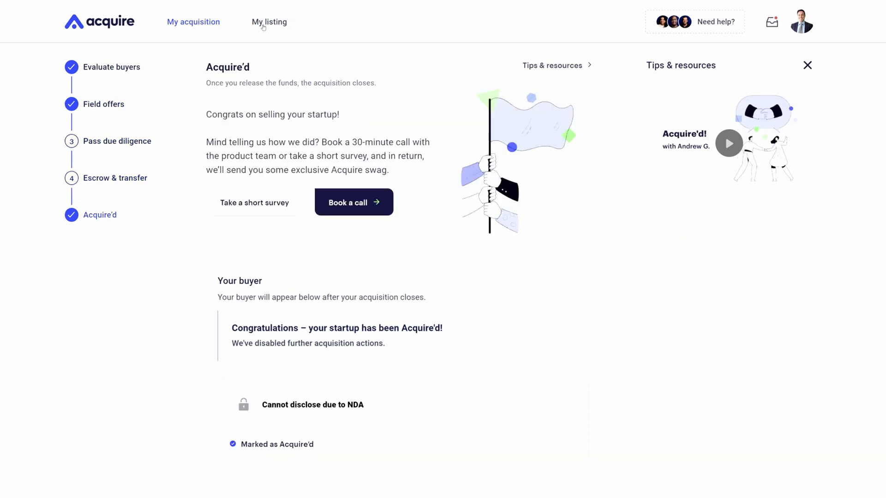
left_click(269, 22)
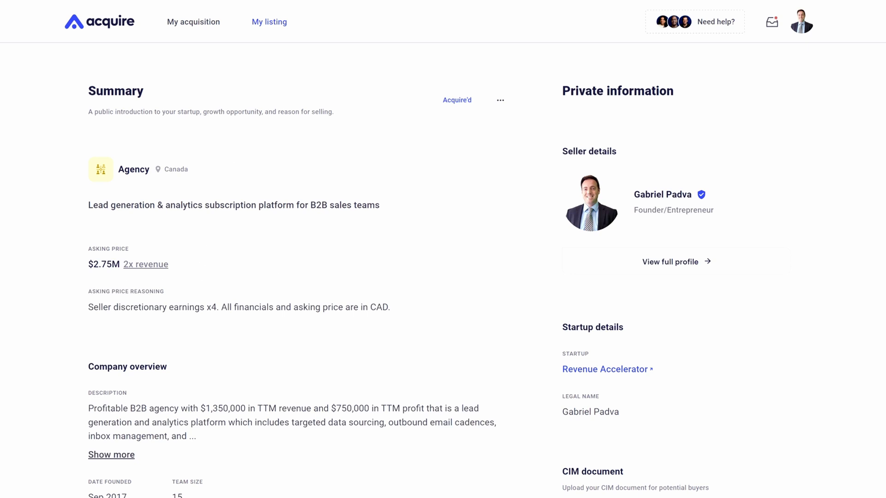
mouse_move(300, 290)
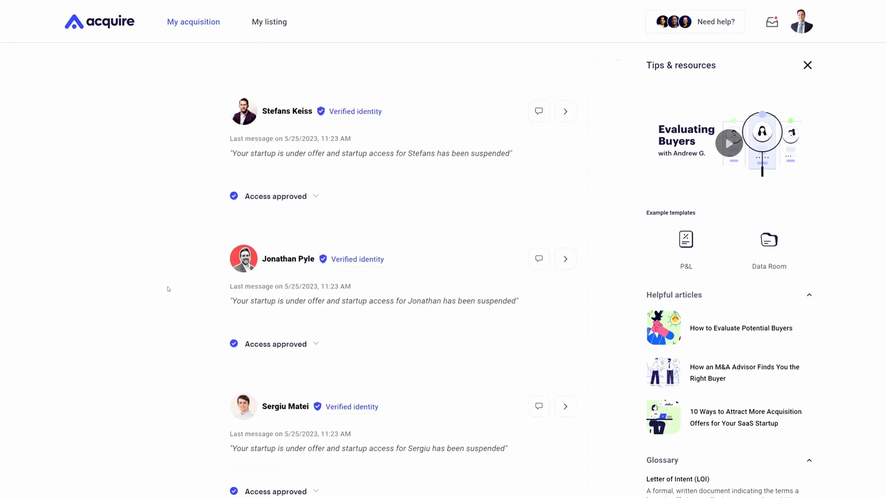
Expand the seller listing's description and scroll through its acquisition details and metrics
left_click(269, 22)
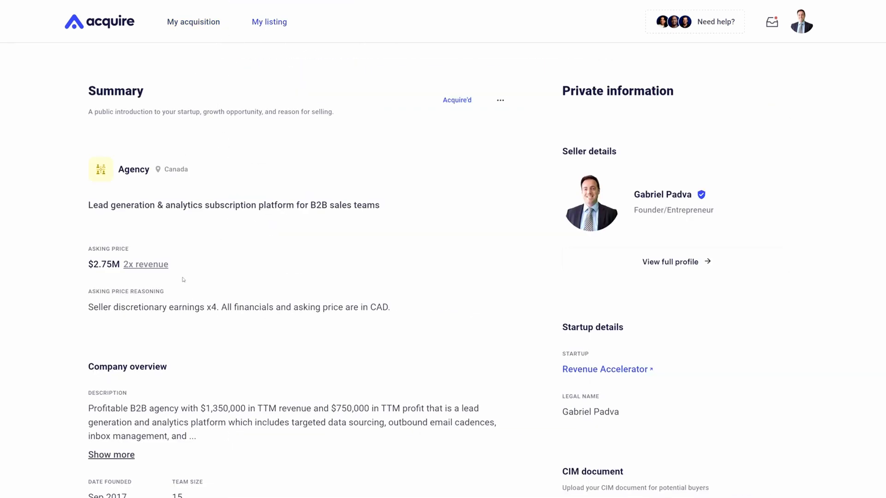
left_click(111, 455)
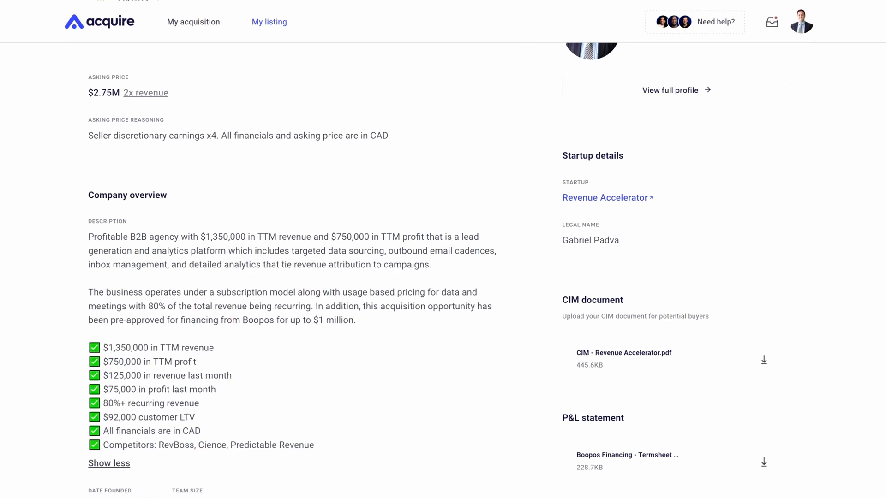
scroll("down", 3)
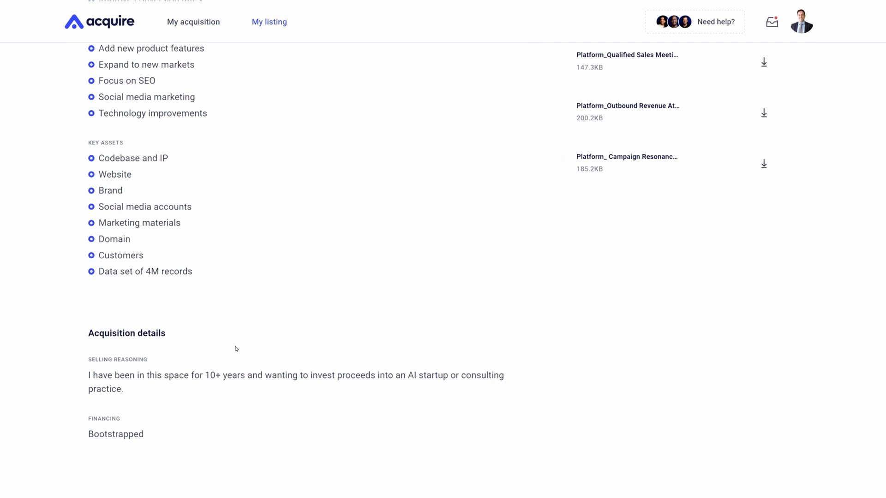
scroll("down", 3)
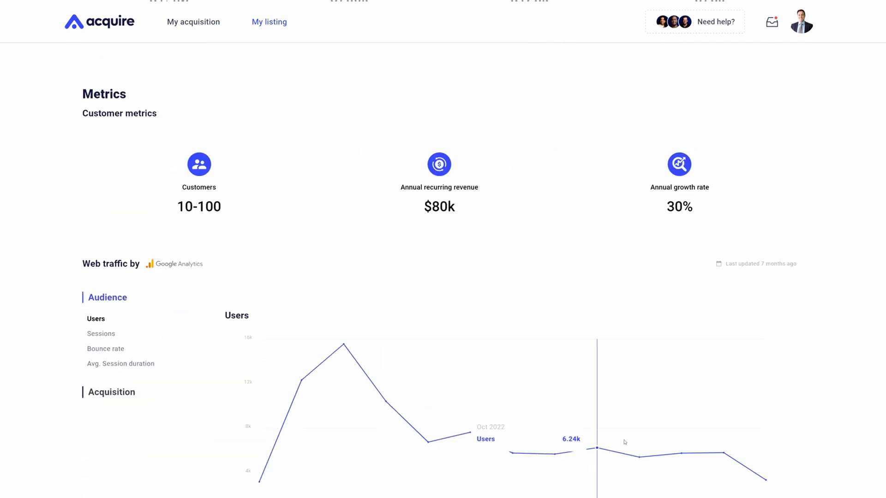
scroll("up", 3)
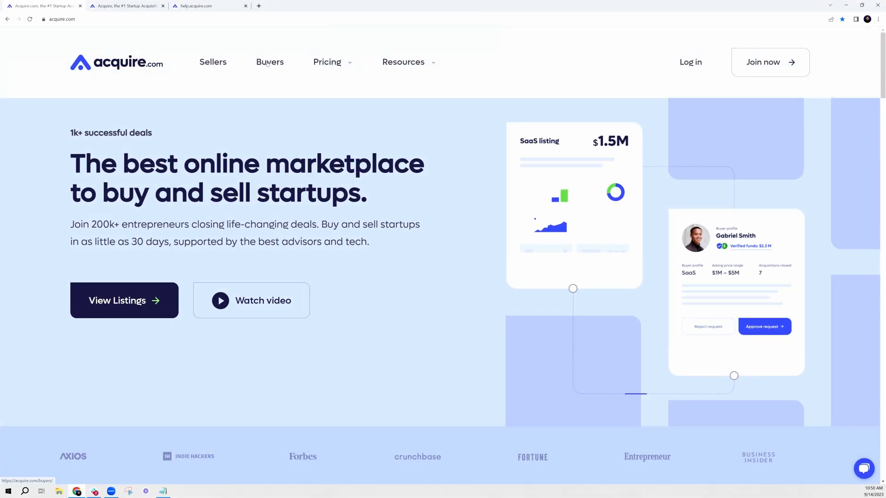
Scroll the public Buyers page through offer, metrics, escrow and testimonials, then return to top
left_click(269, 62)
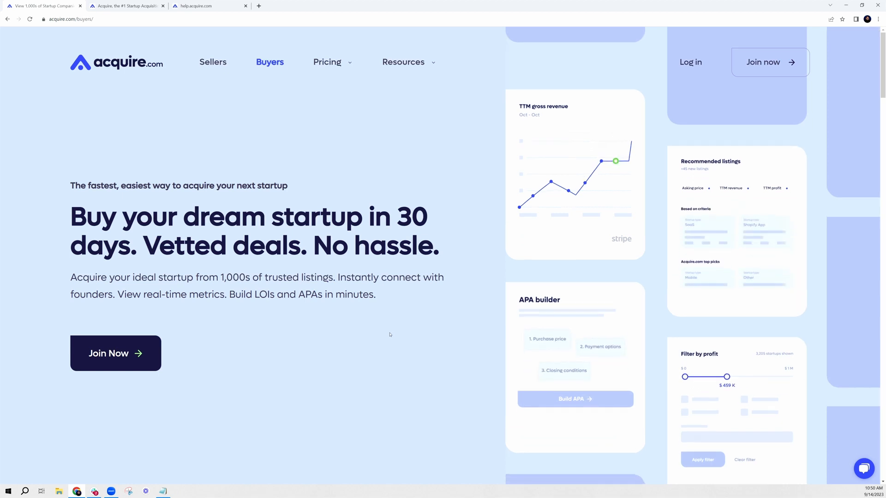
scroll("down", 3)
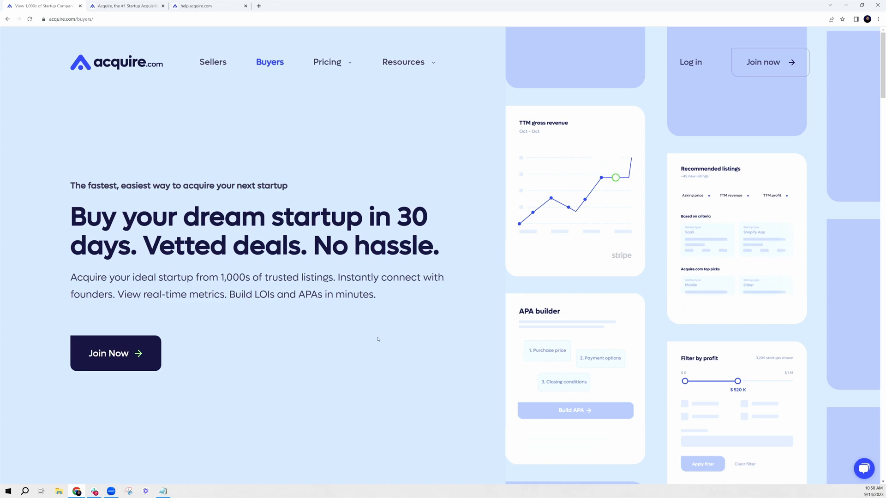
scroll("down", 3)
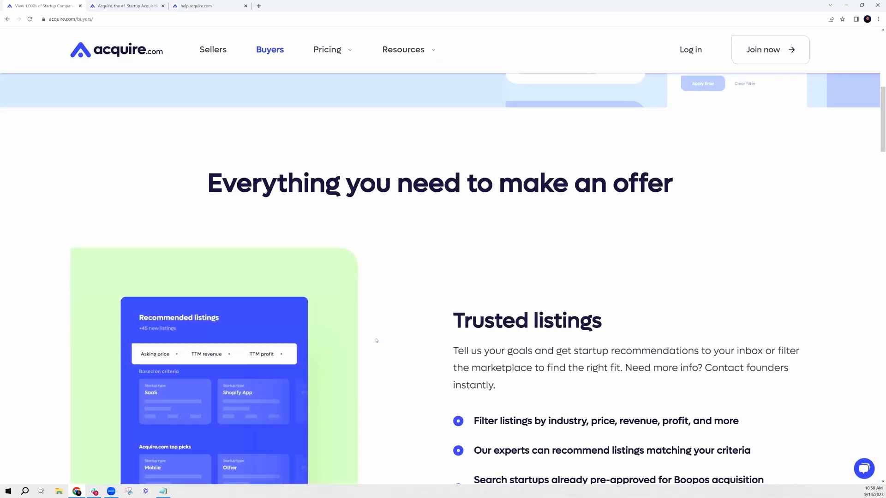
scroll("down", 3)
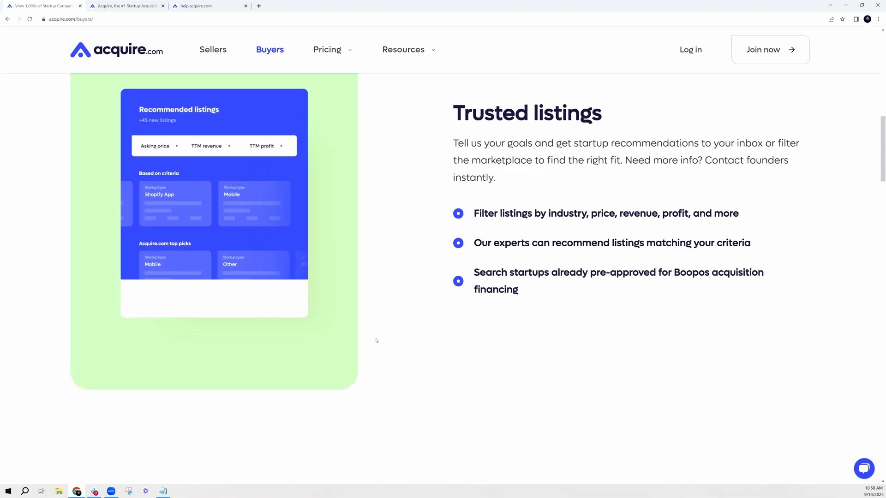
scroll("down", 3)
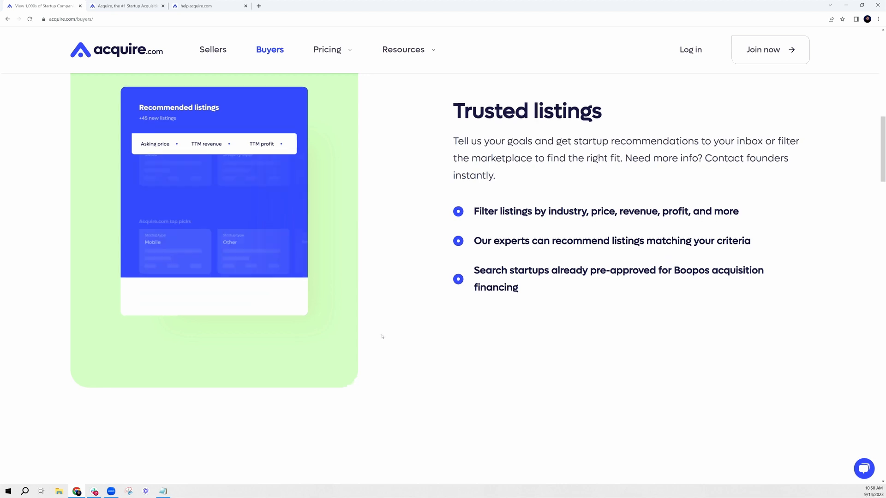
scroll("down", 3)
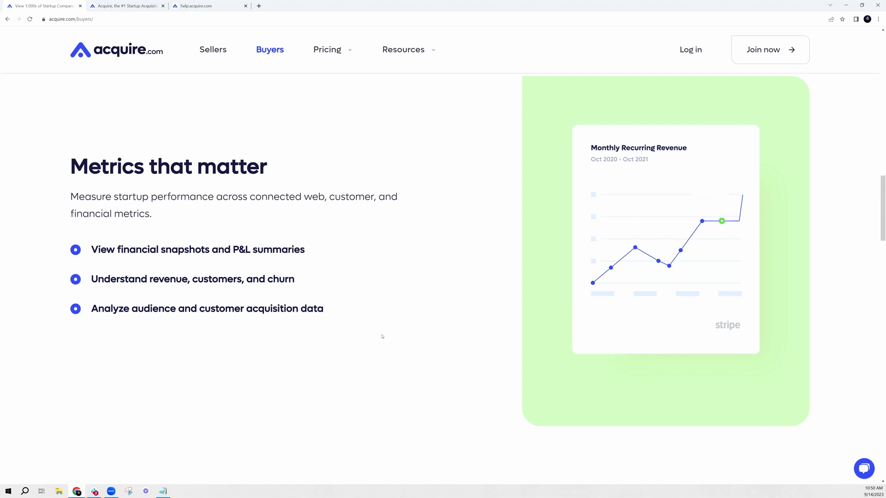
scroll("down", 3)
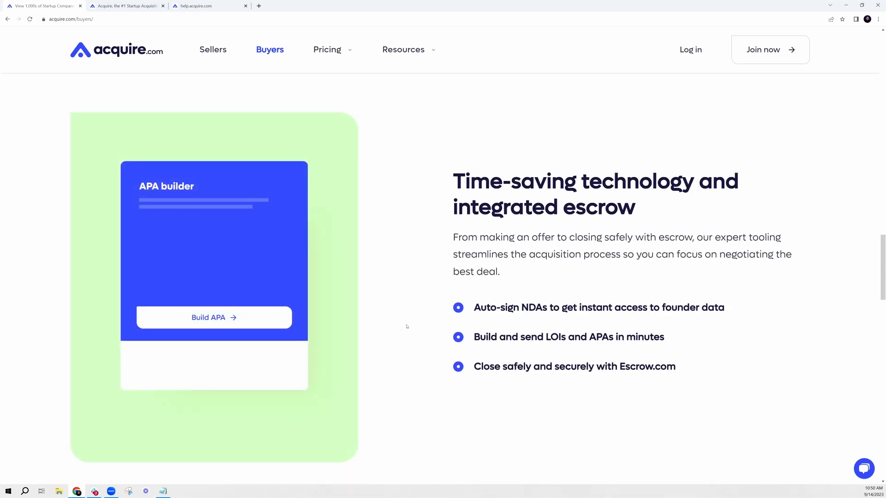
scroll("down", 3)
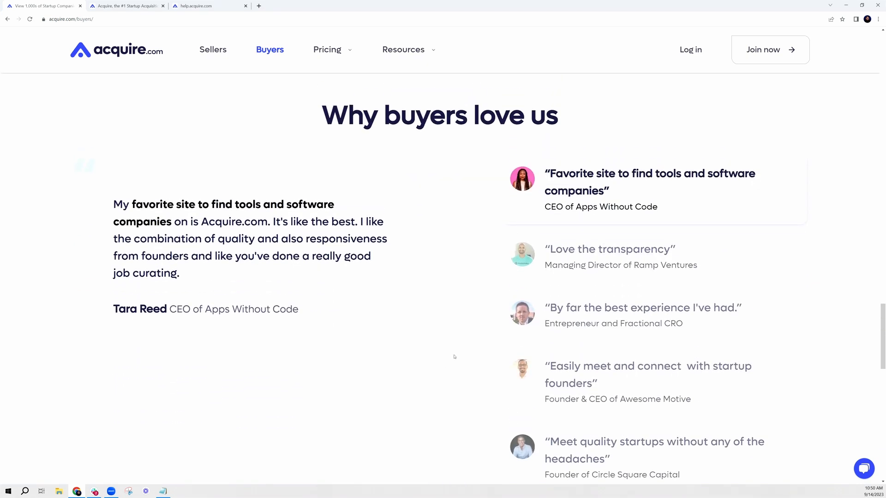
left_click(648, 374)
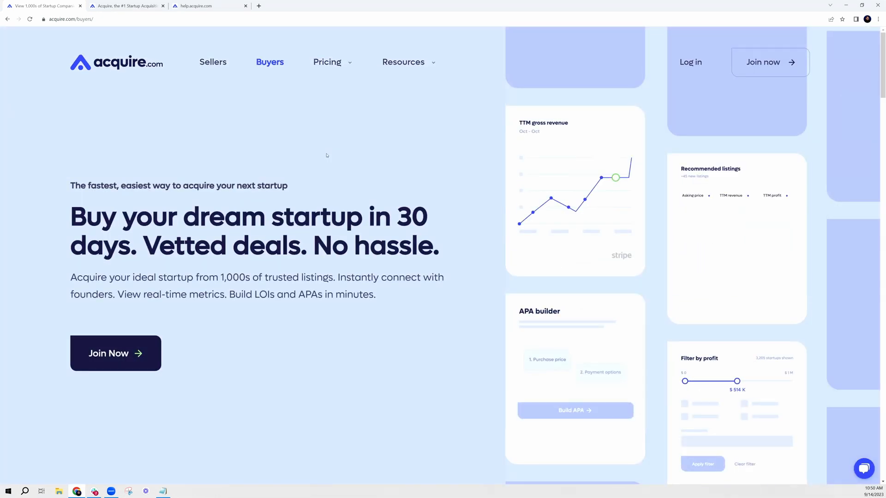
Open the buyer pricing page and review the Platinum, Premium and Basic plan comparison table
left_click(327, 62)
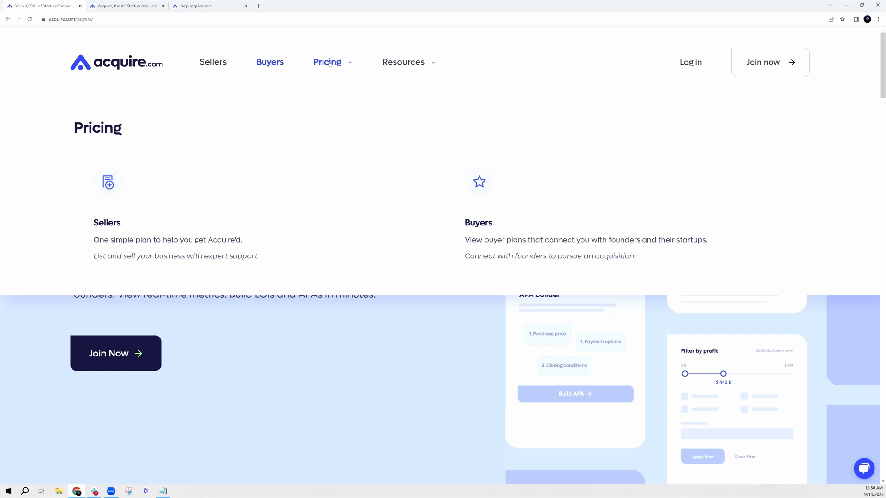
left_click(106, 222)
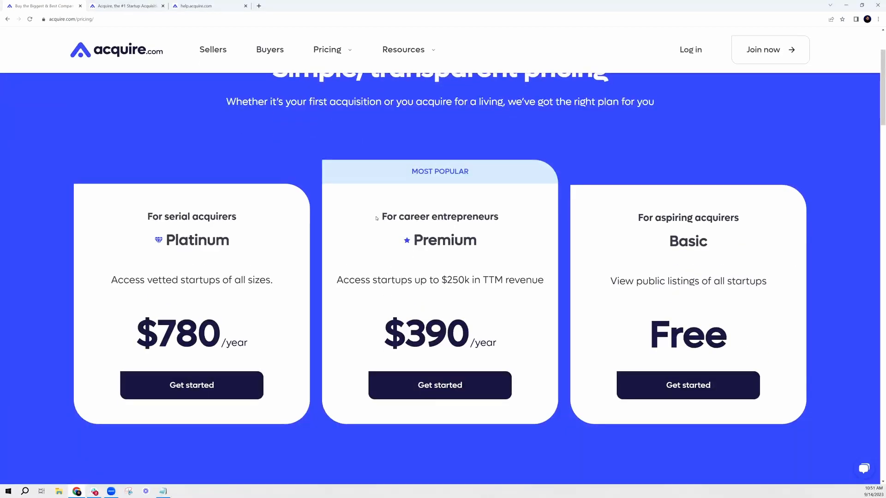
mouse_move(387, 260)
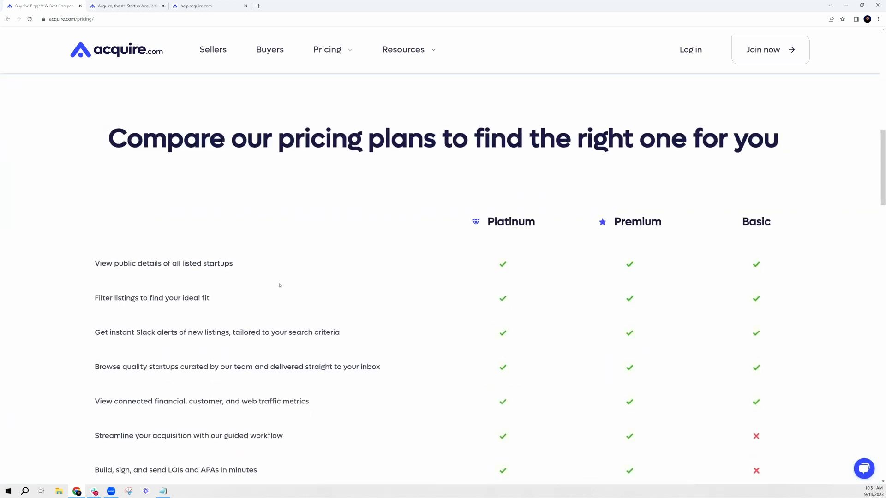
scroll("down", 3)
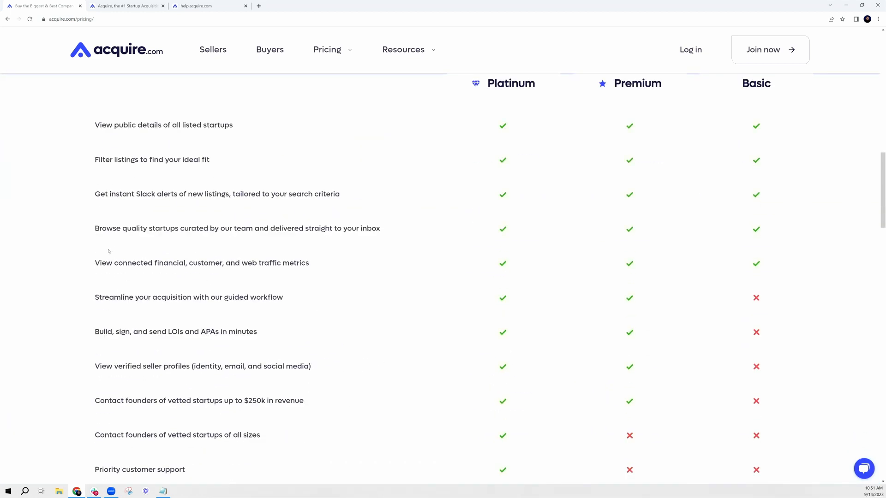
scroll("down", 3)
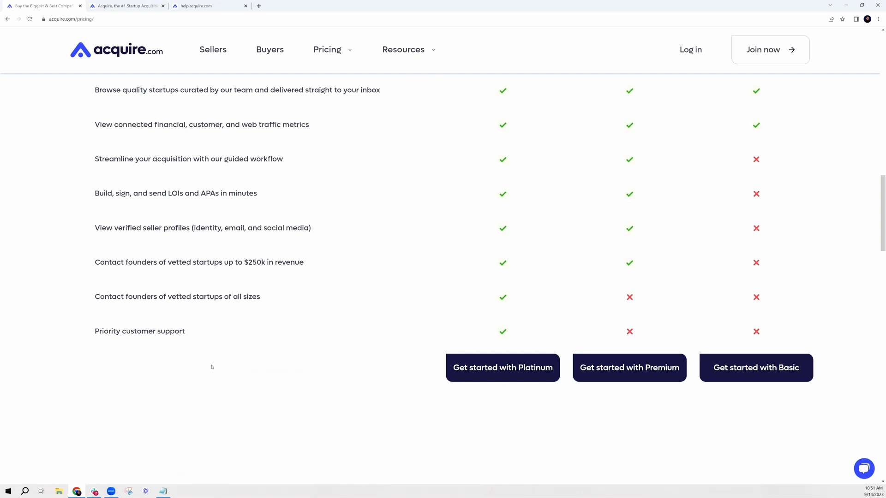
scroll("up", 3)
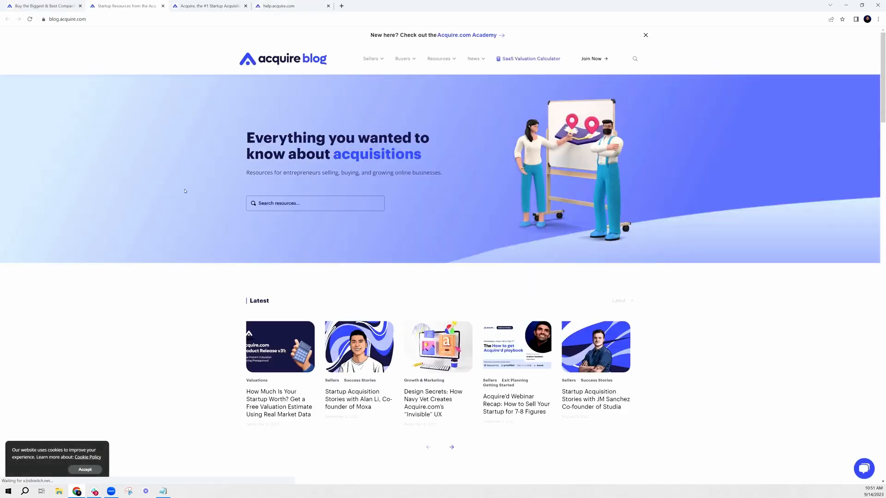
Scroll the blog, then open the help desk's Buying category of help articles
scroll("down", 3)
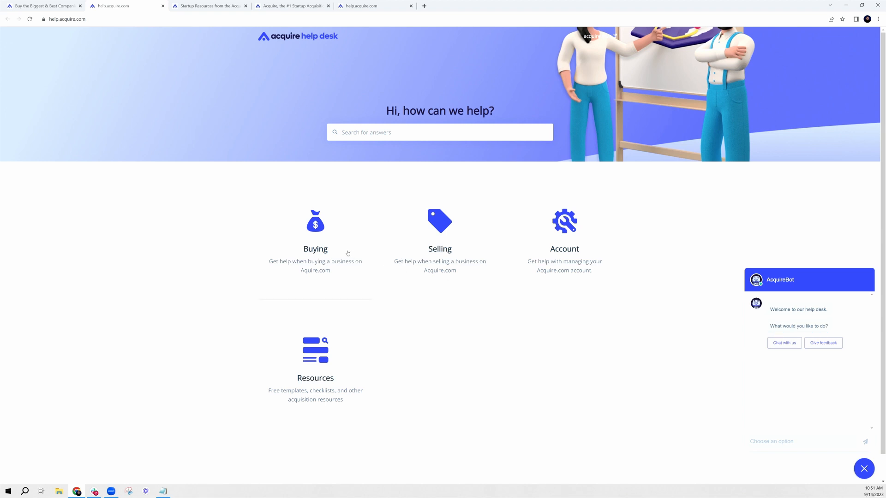
left_click(315, 248)
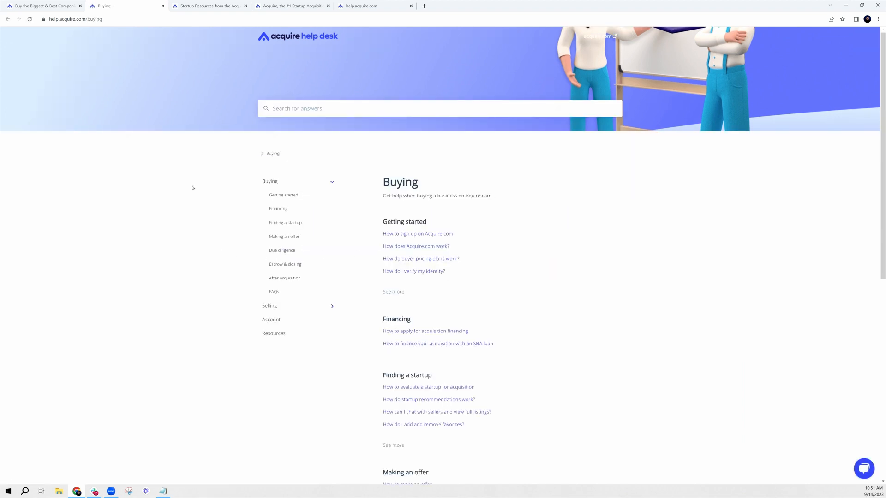